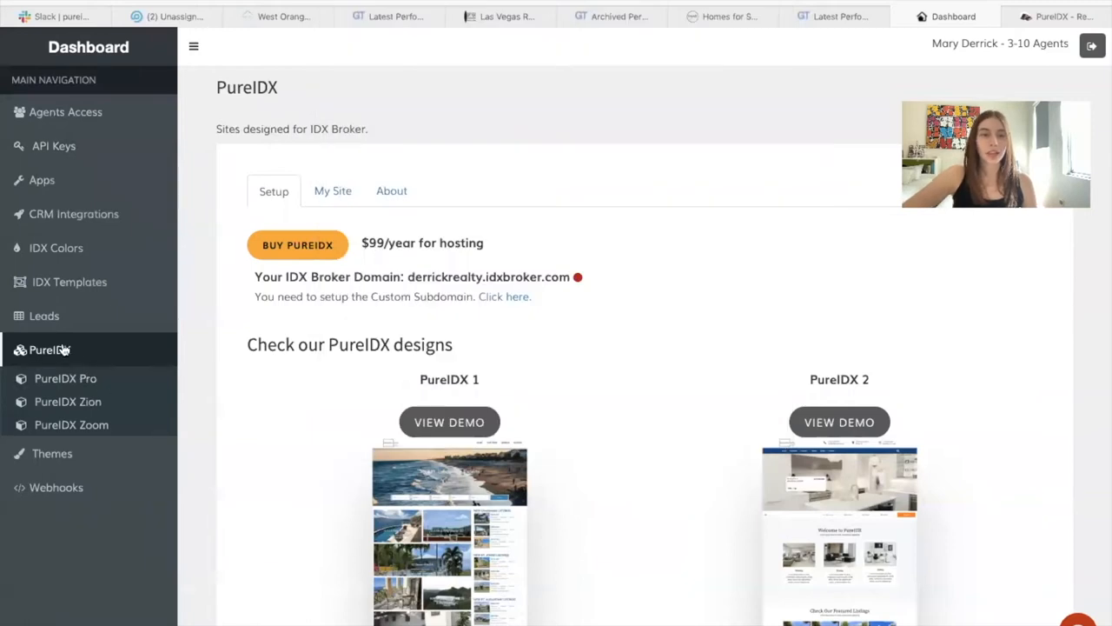
pyautogui.moveTo(334, 190)
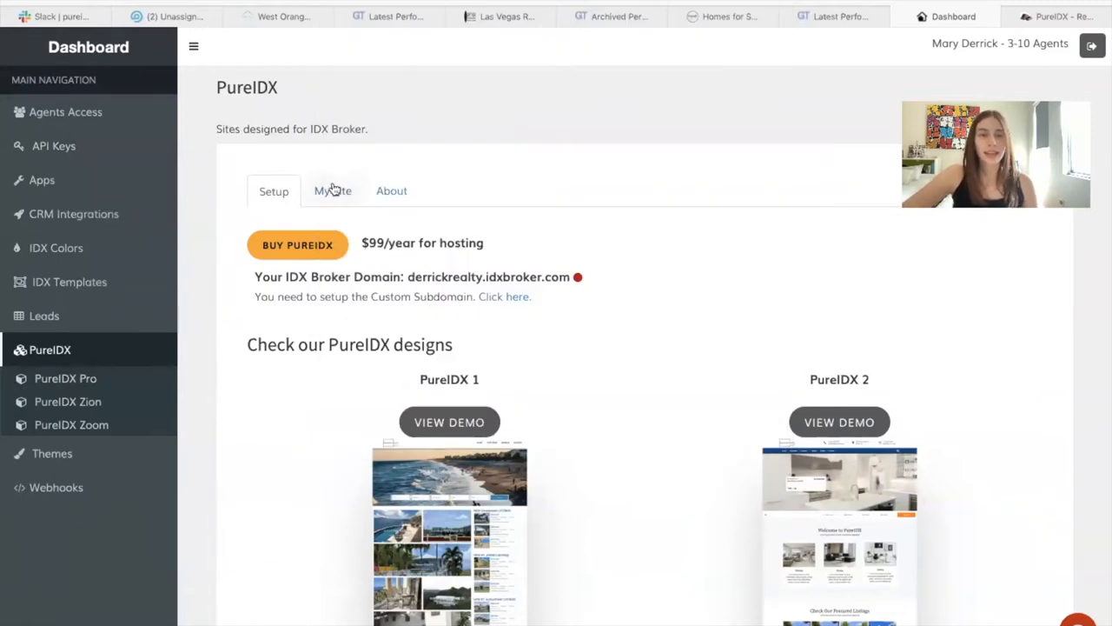
# Review the PureIDX site configuration sections, then its pricing and designs overview.
pyautogui.click(332, 189)
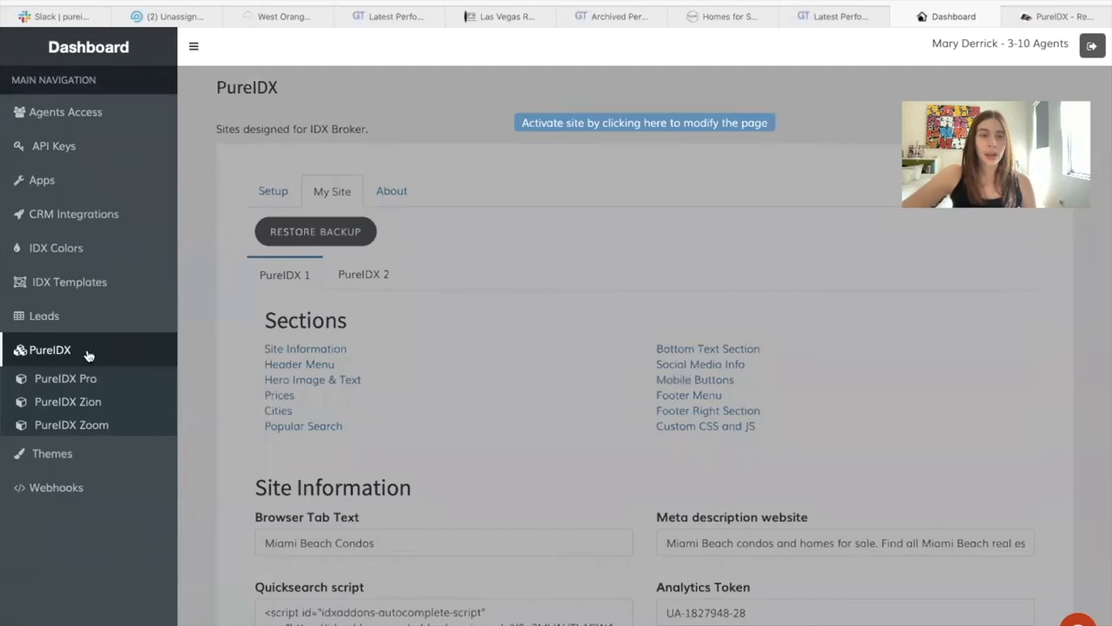
pyautogui.click(275, 189)
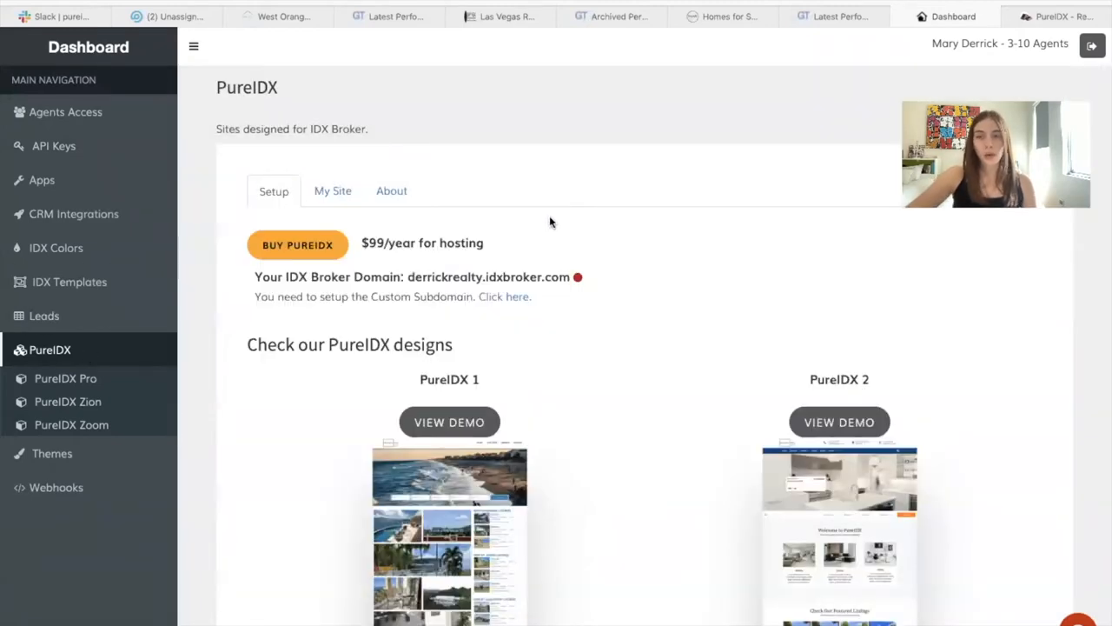
pyautogui.moveTo(362, 228)
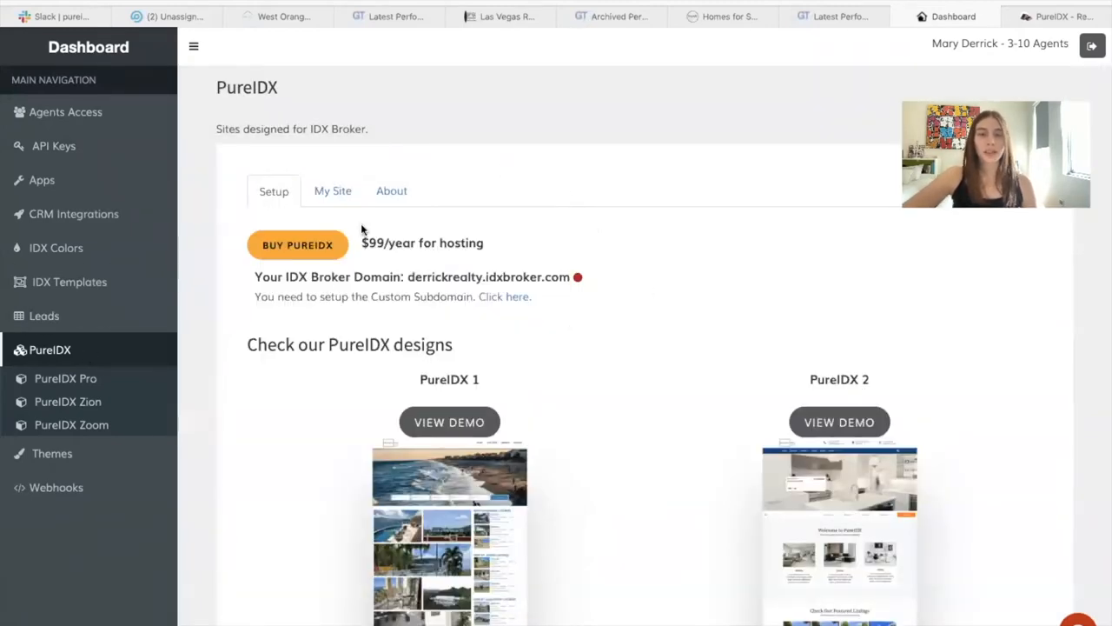
pyautogui.scroll(-3)
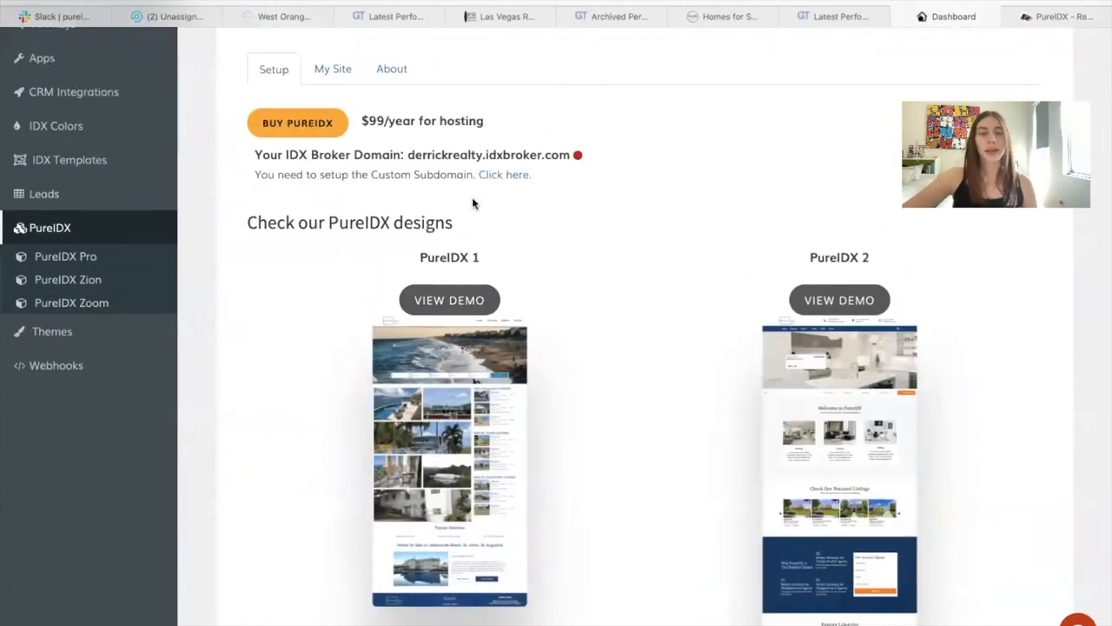
pyautogui.scroll(3)
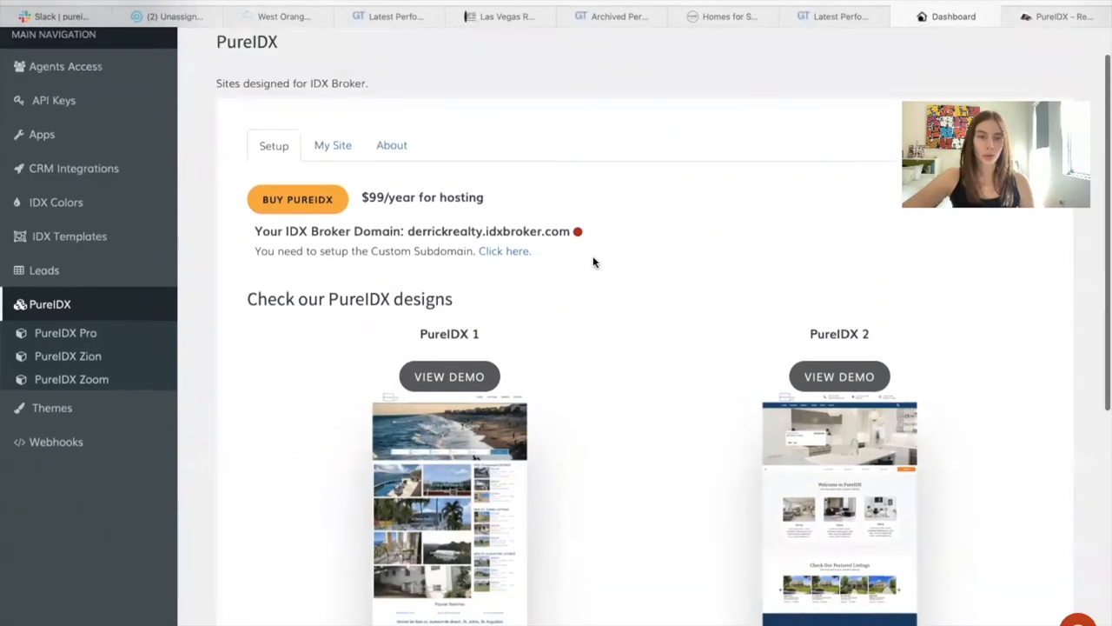
# View the PureIDX Pro product page in the dashboard.
pyautogui.click(67, 334)
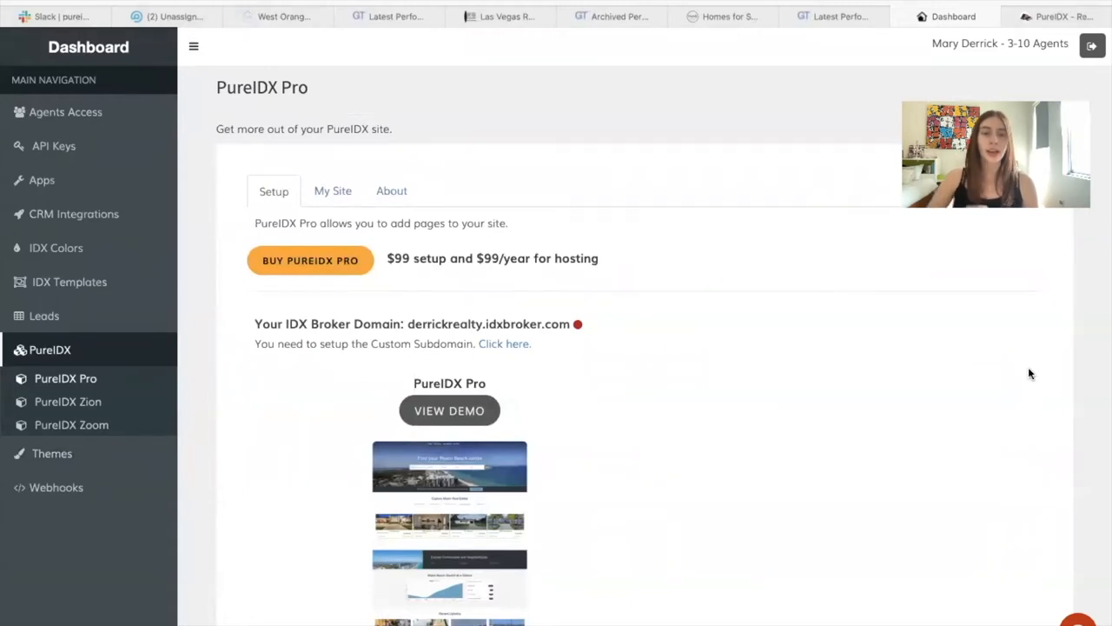
pyautogui.scroll(-3)
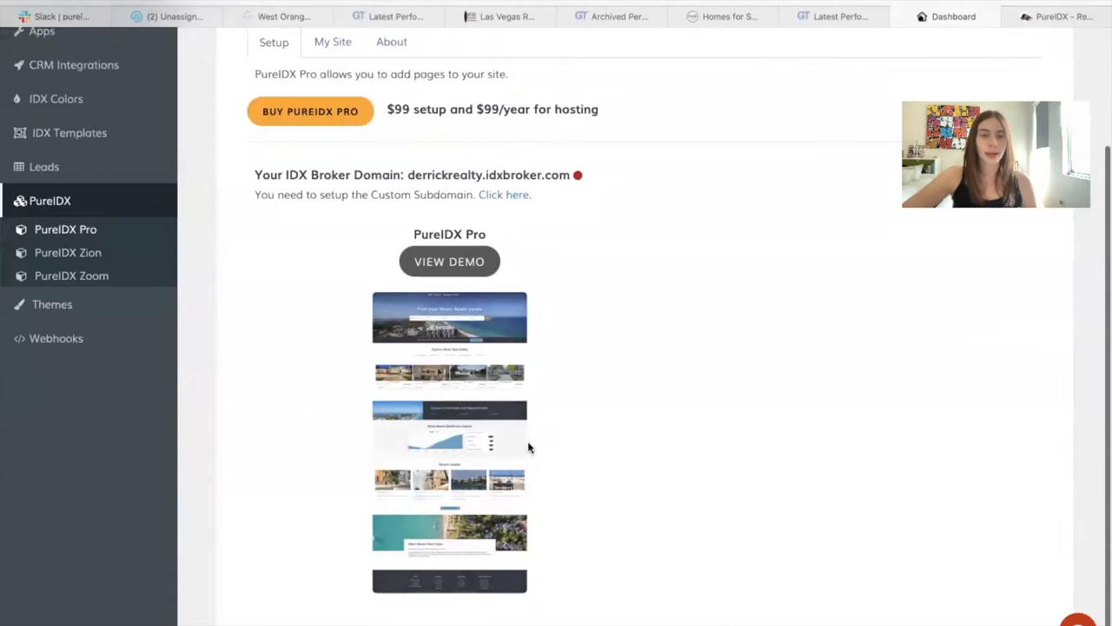
pyautogui.scroll(3)
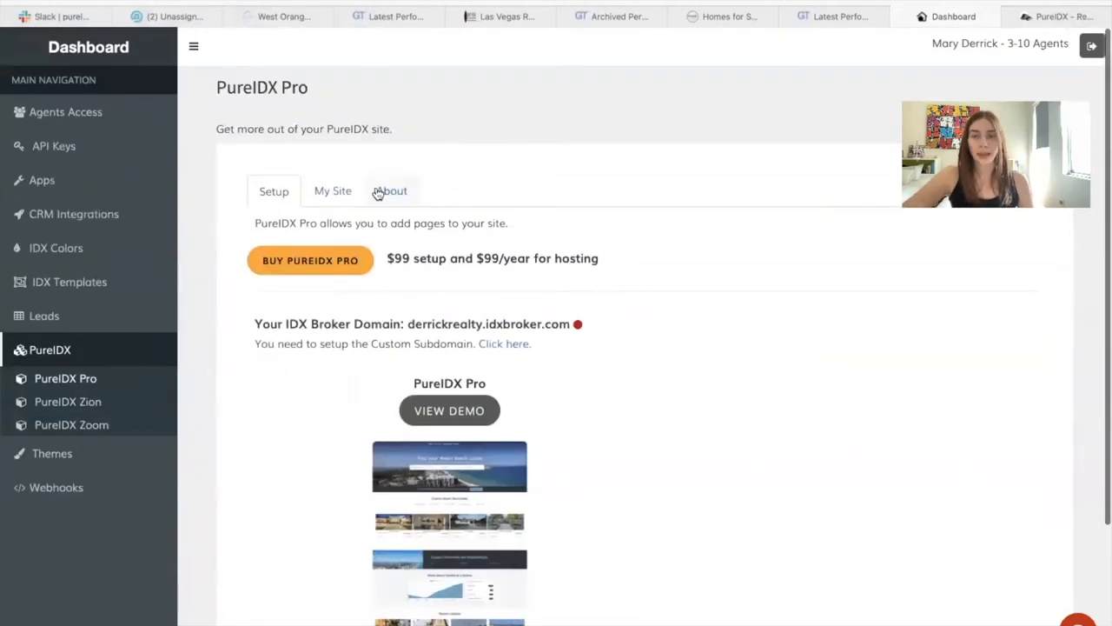
pyautogui.moveTo(560, 417)
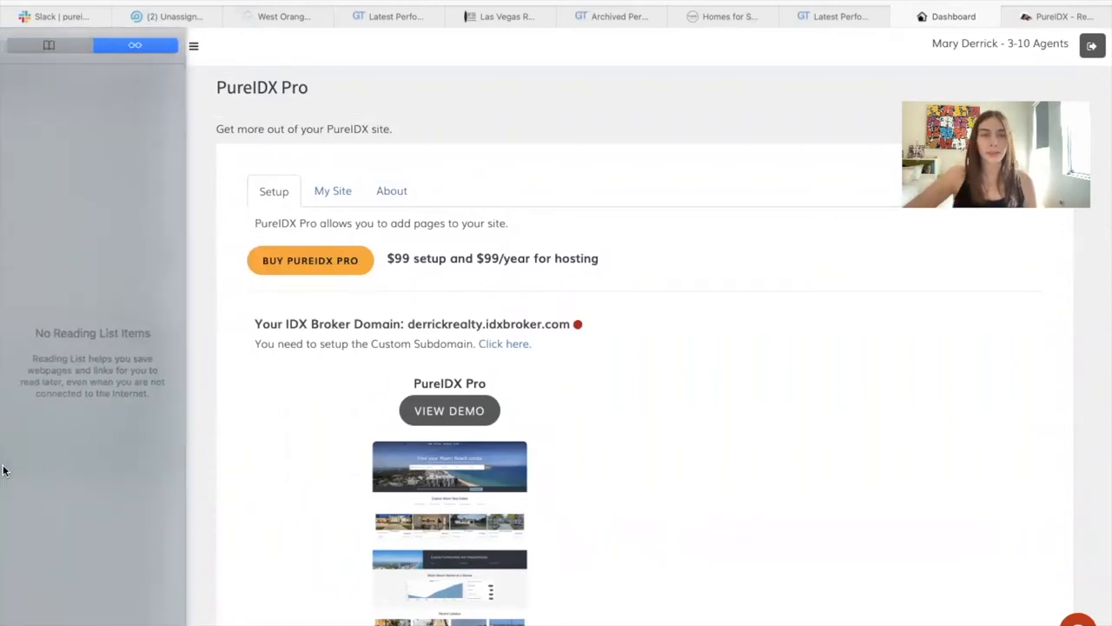
# Switch to the example PureIDX site with Orlando listings and look down its homepage.
pyautogui.click(195, 45)
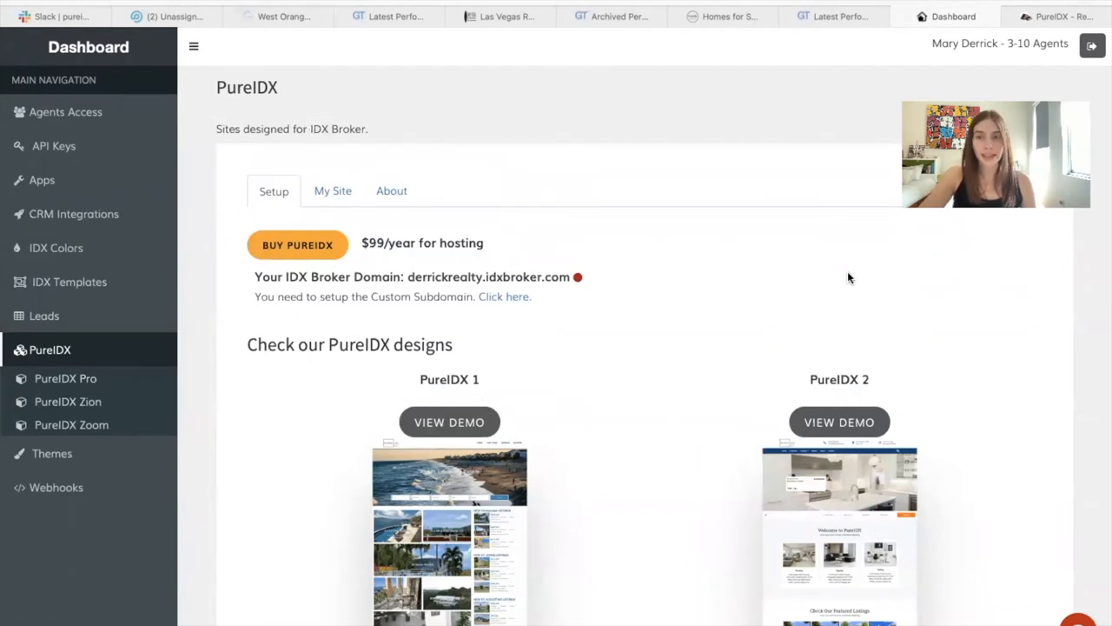
pyautogui.moveTo(286, 35)
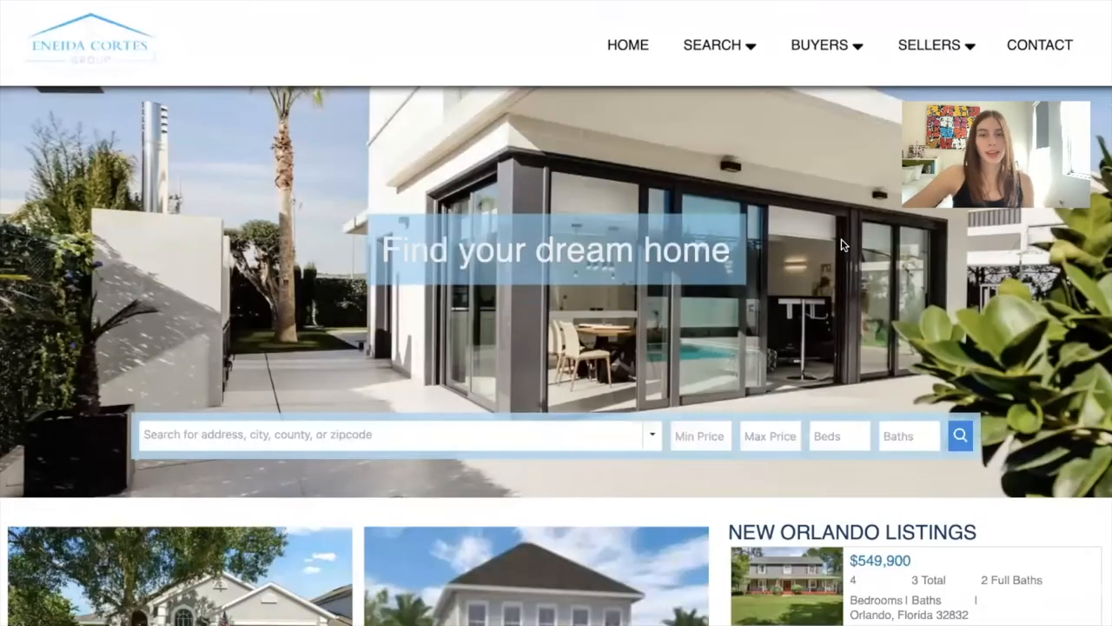
pyautogui.scroll(-3)
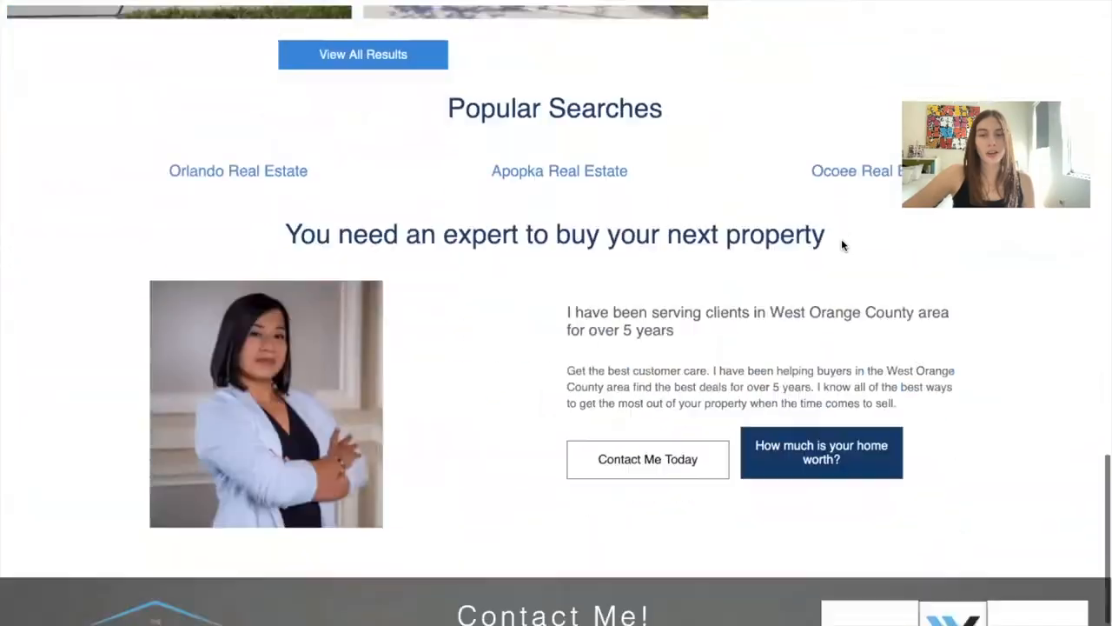
pyautogui.scroll(3)
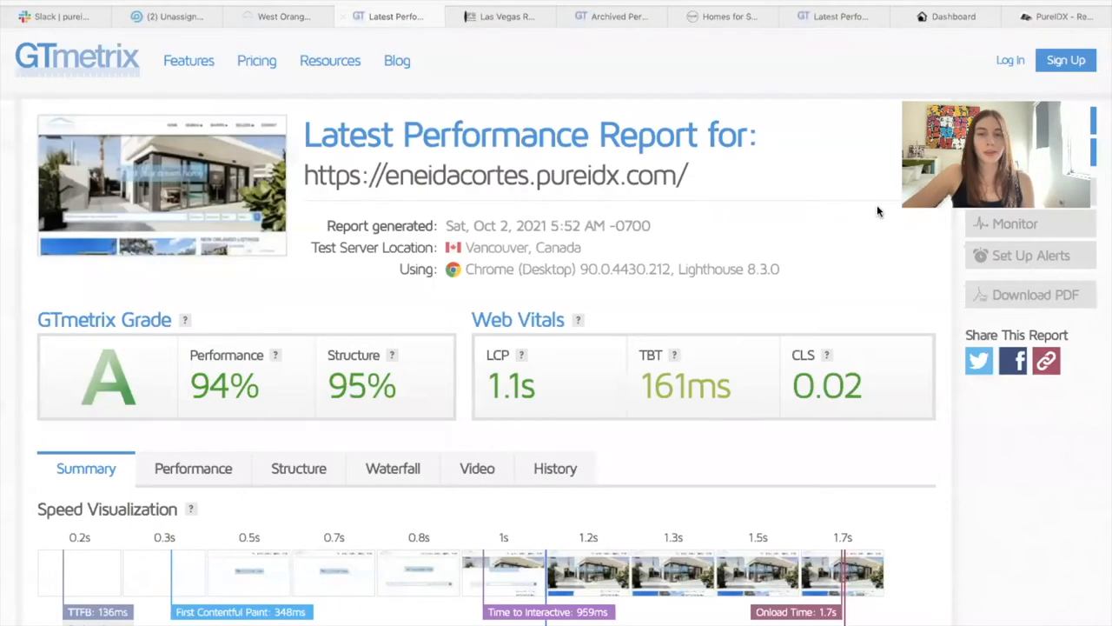
pyautogui.moveTo(250, 346)
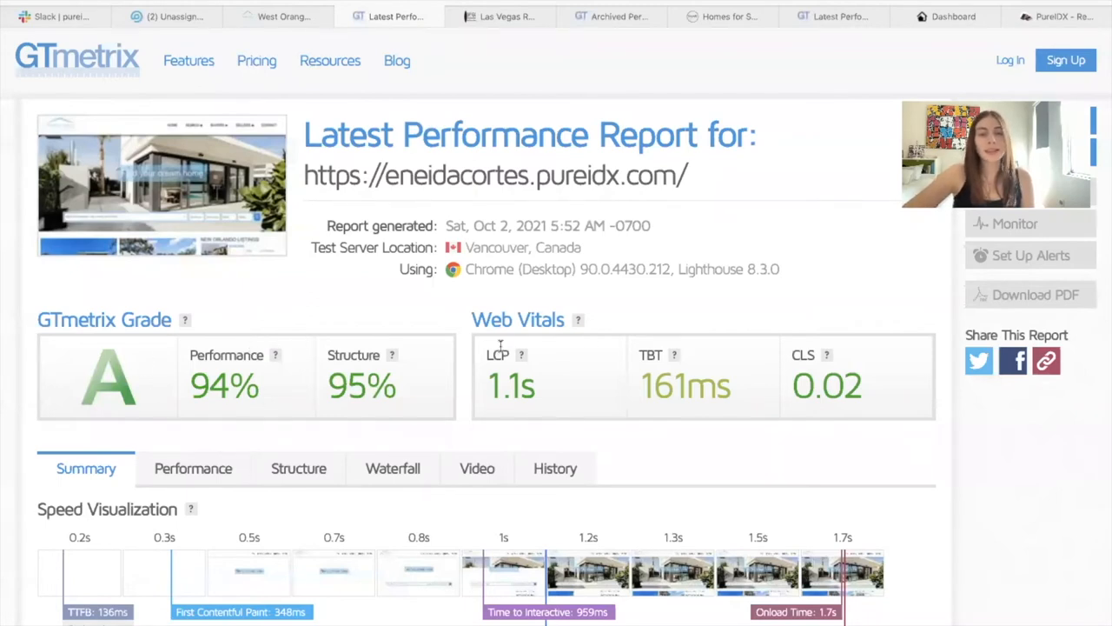
pyautogui.moveTo(521, 356)
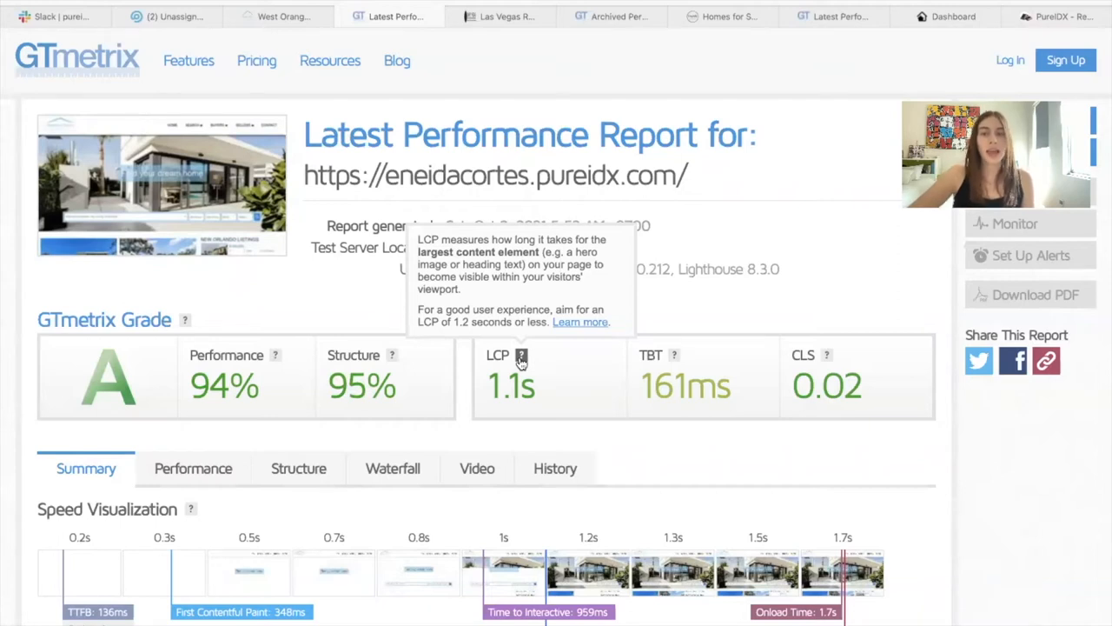
pyautogui.moveTo(799, 251)
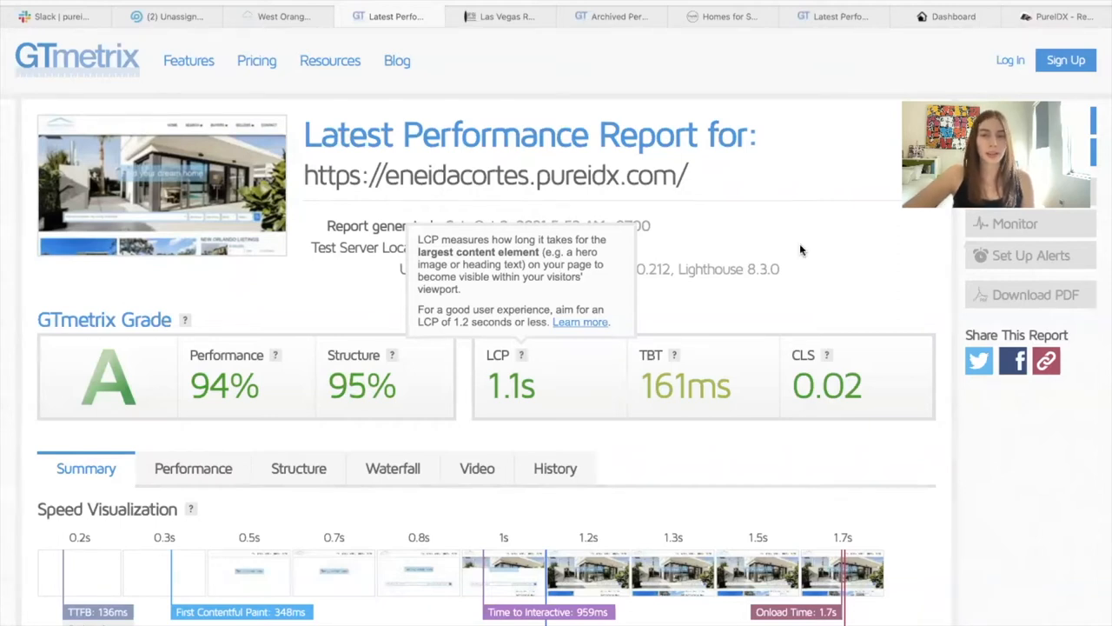
# Review the GTmetrix report down to Page Details: 1.29MB page size, 44 requests.
pyautogui.scroll(-3)
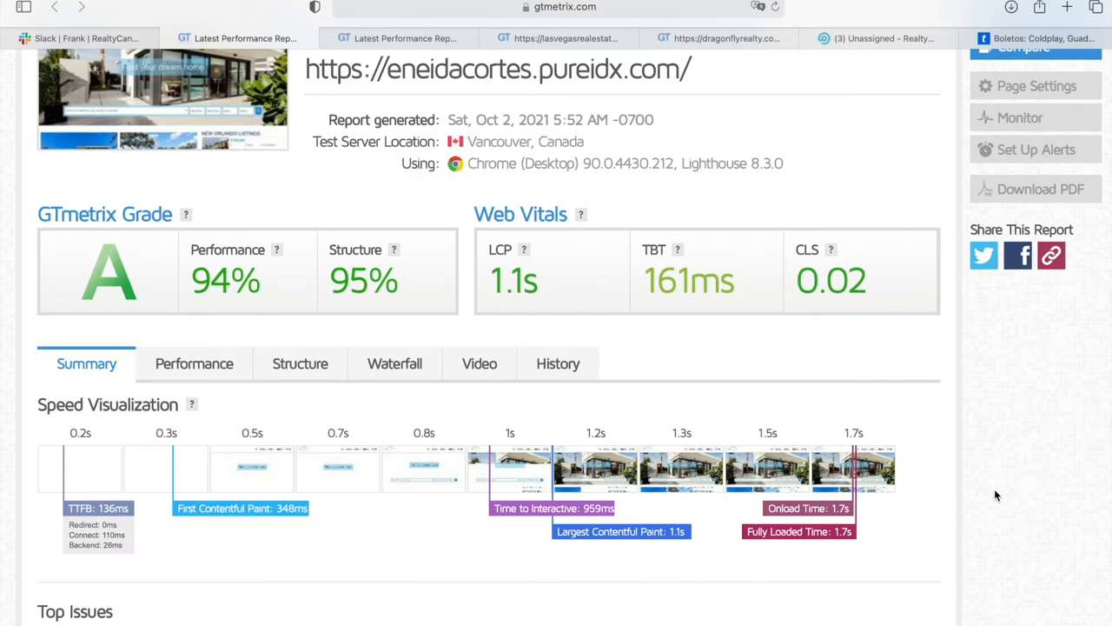
pyautogui.scroll(-3)
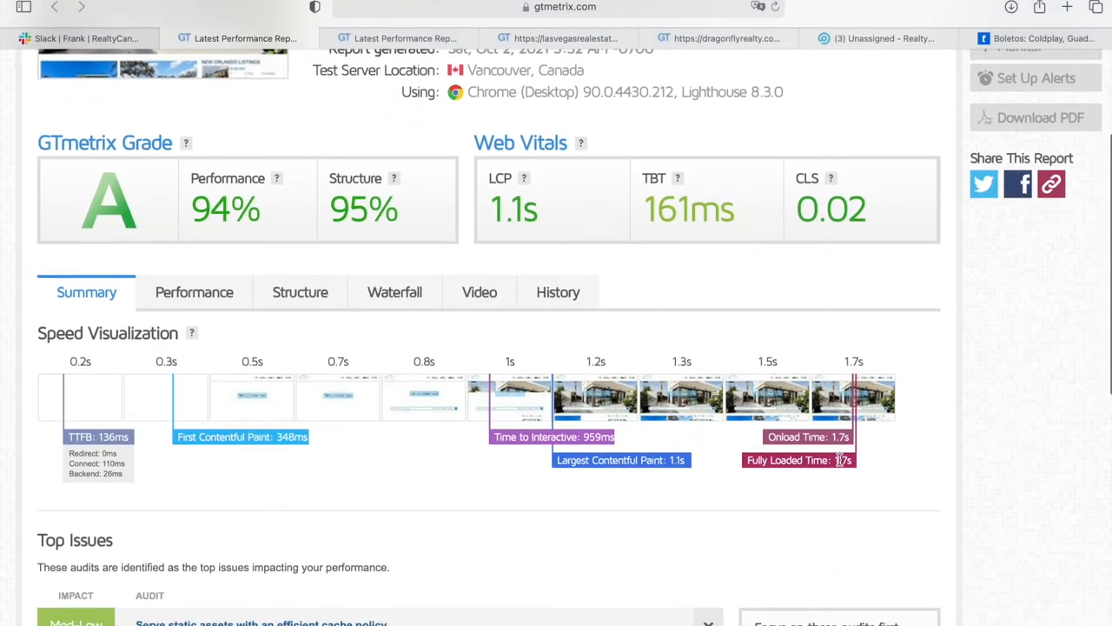
pyautogui.scroll(-3)
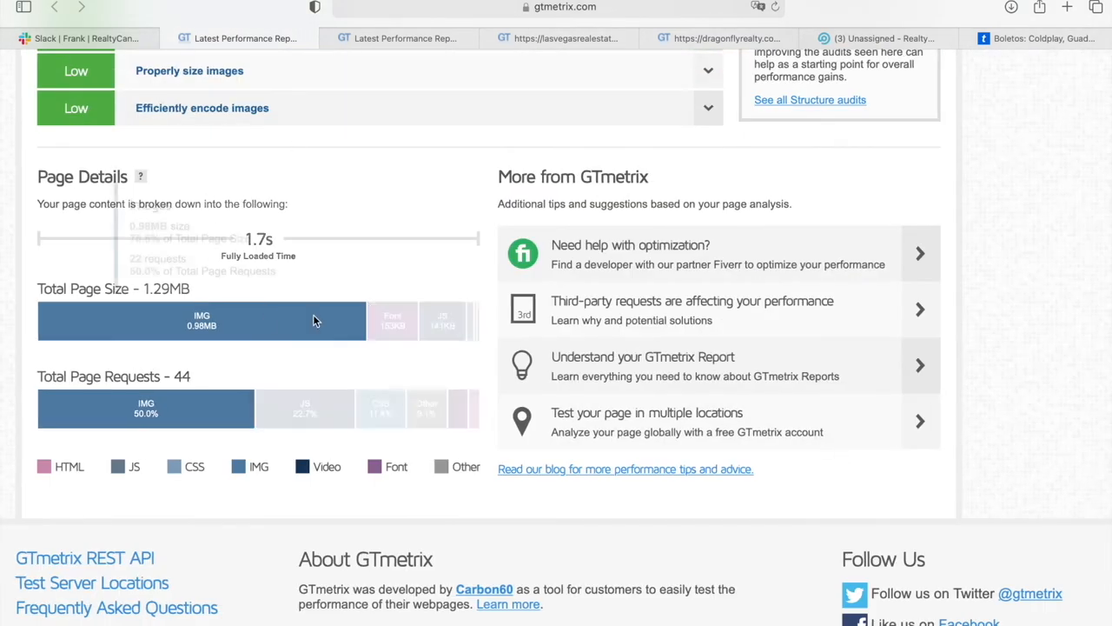
pyautogui.moveTo(317, 229)
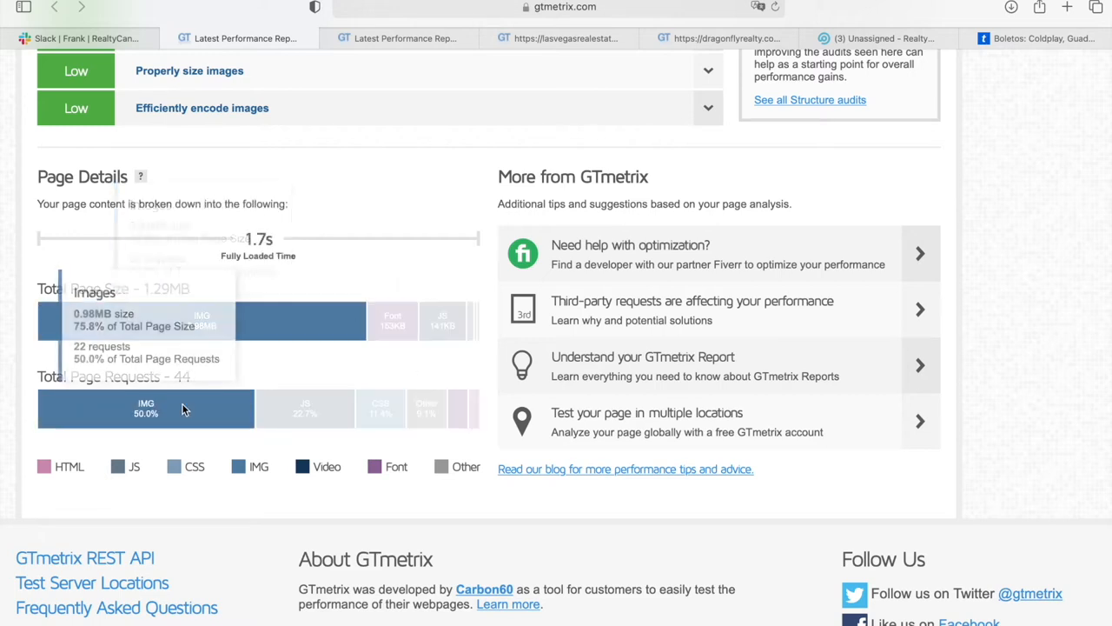
pyautogui.moveTo(393, 321)
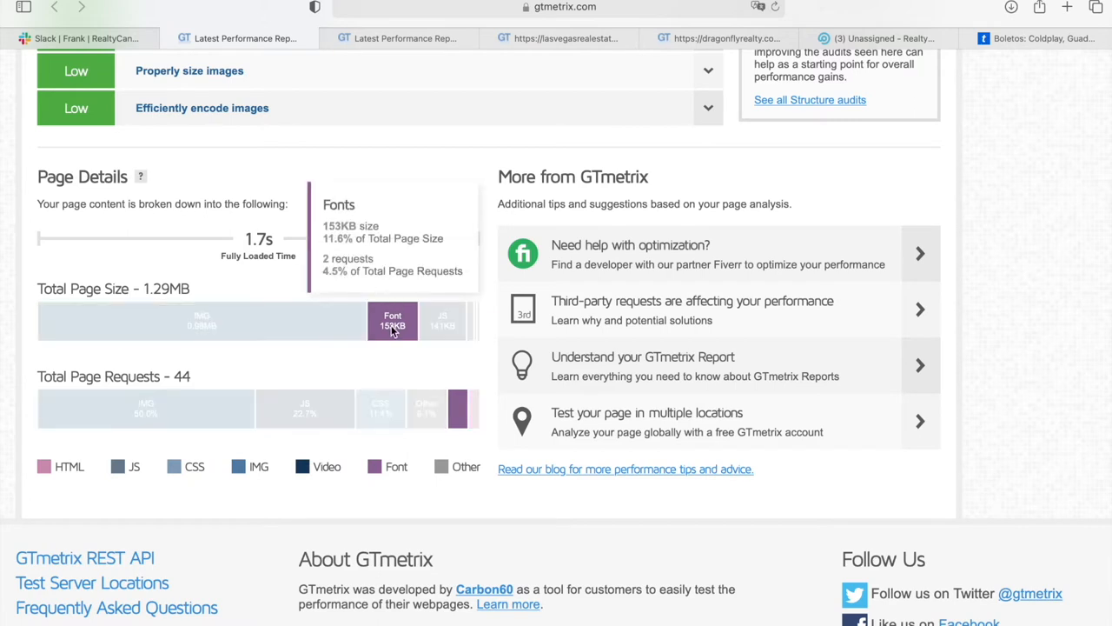
pyautogui.moveTo(442, 274)
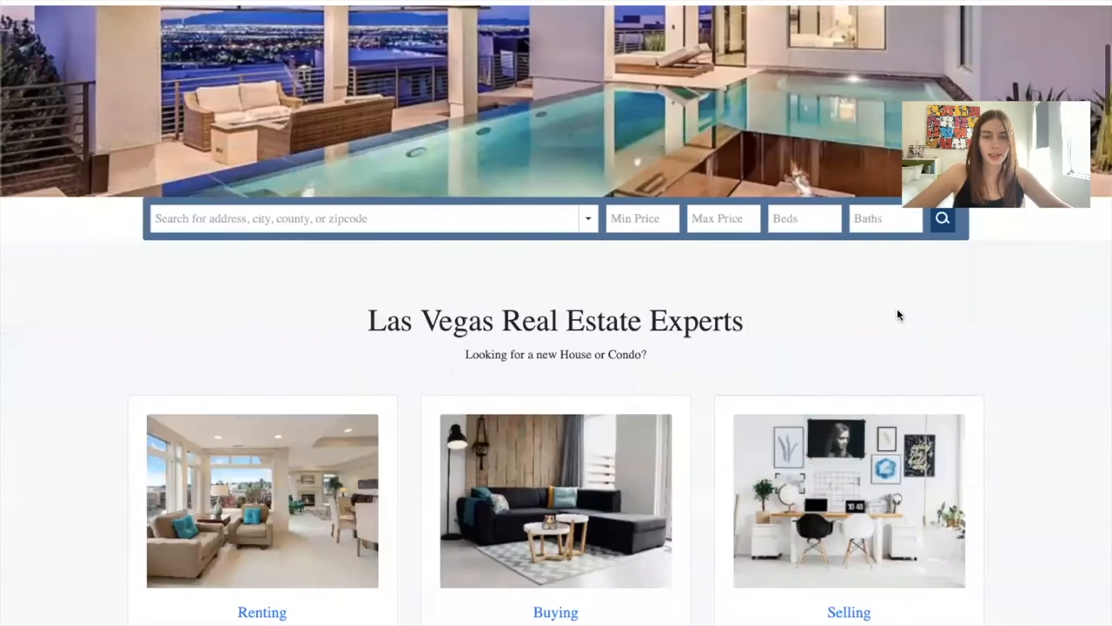
# Browse the Las Vegas site's listings to the footer, then go to its archived GTmetrix report.
pyautogui.scroll(-3)
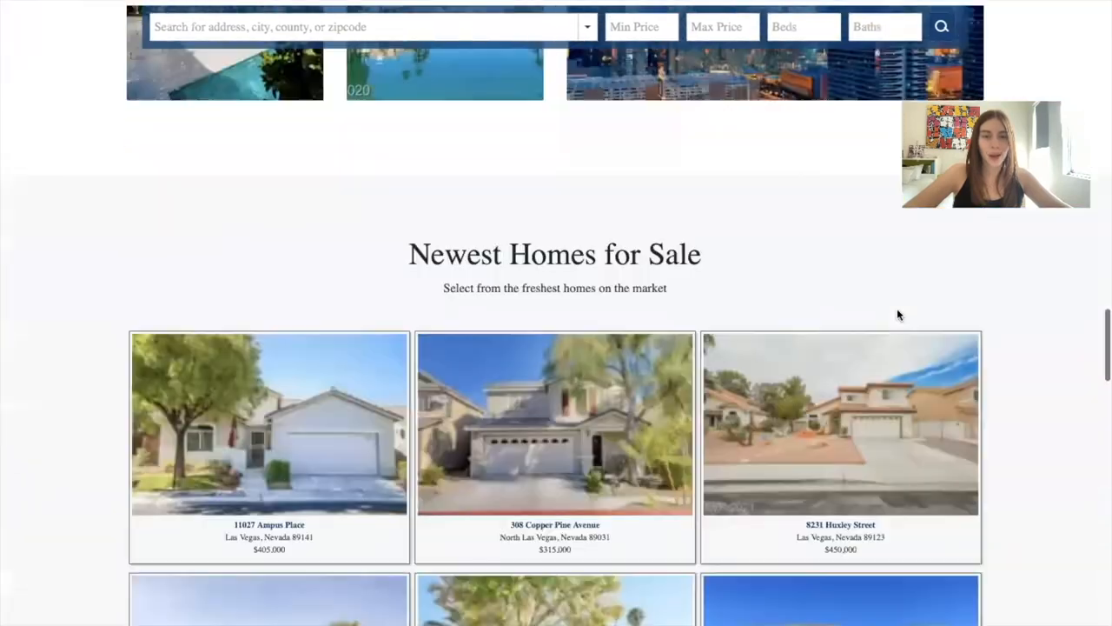
pyautogui.scroll(-3)
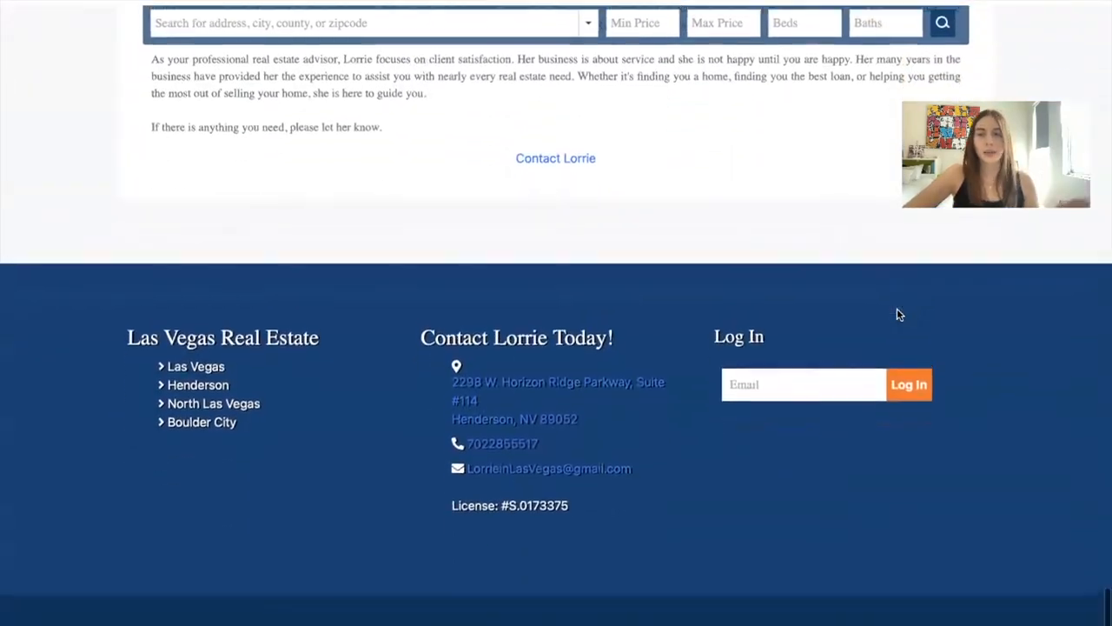
pyautogui.scroll(3)
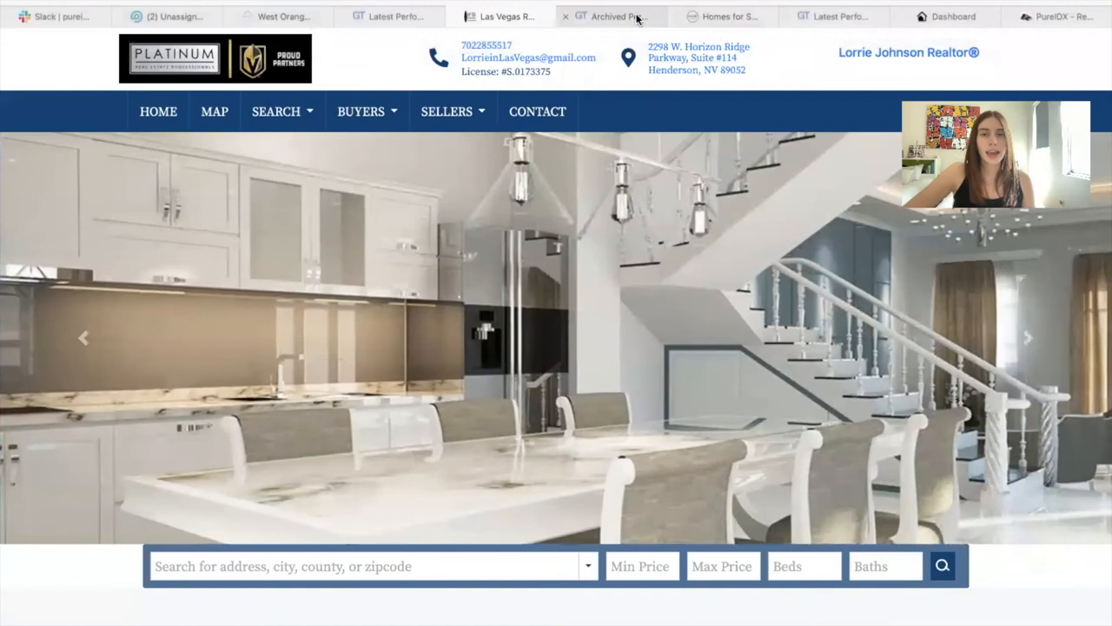
pyautogui.click(617, 16)
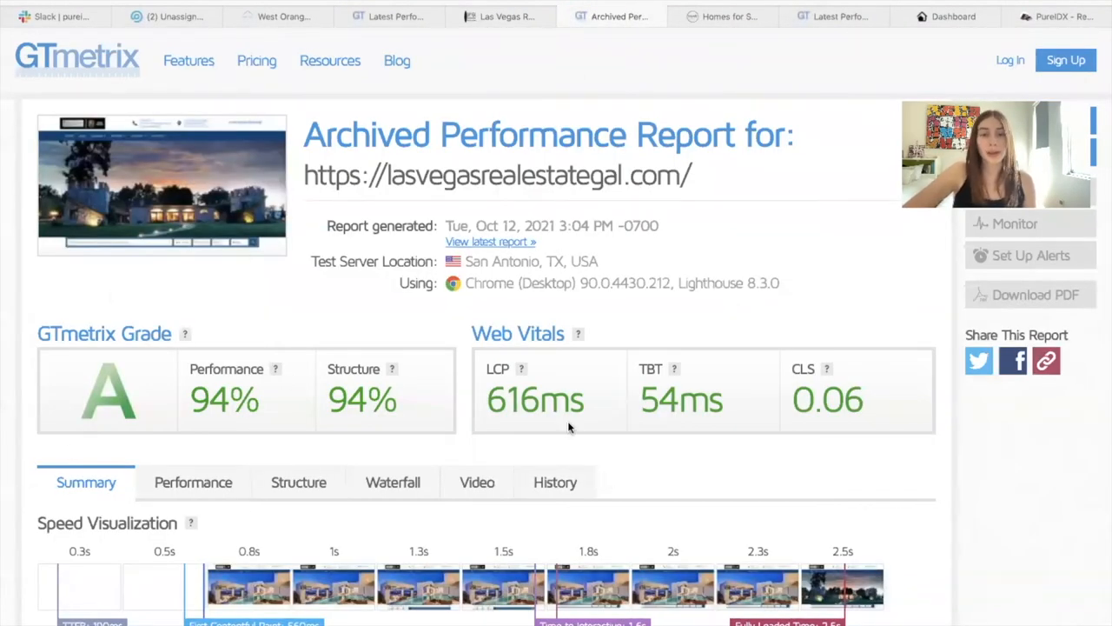
pyautogui.moveTo(521, 369)
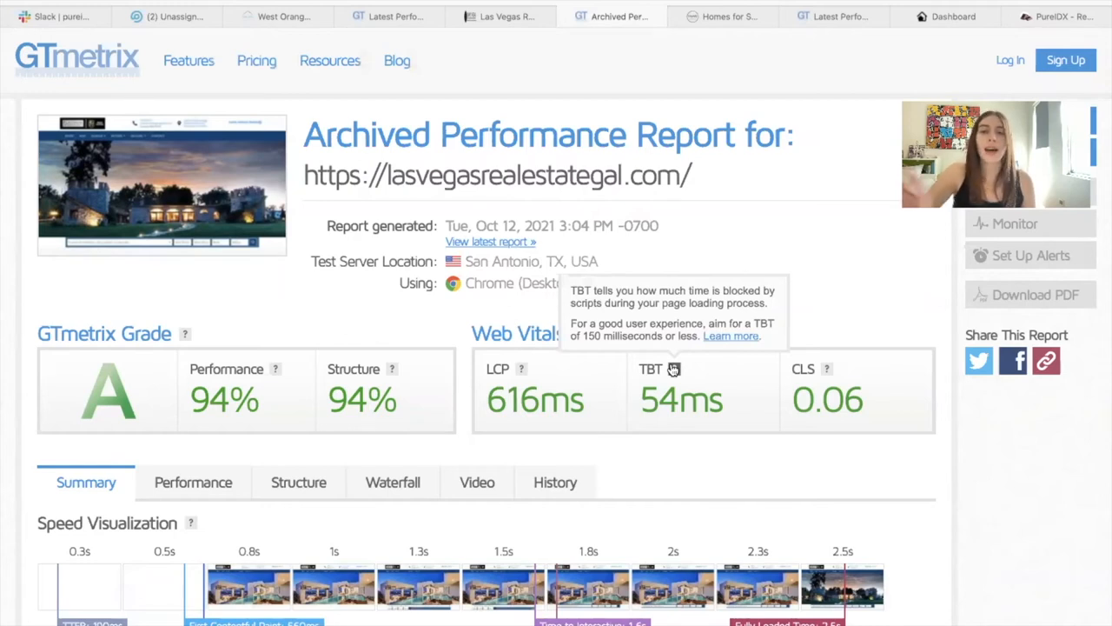
pyautogui.moveTo(757, 413)
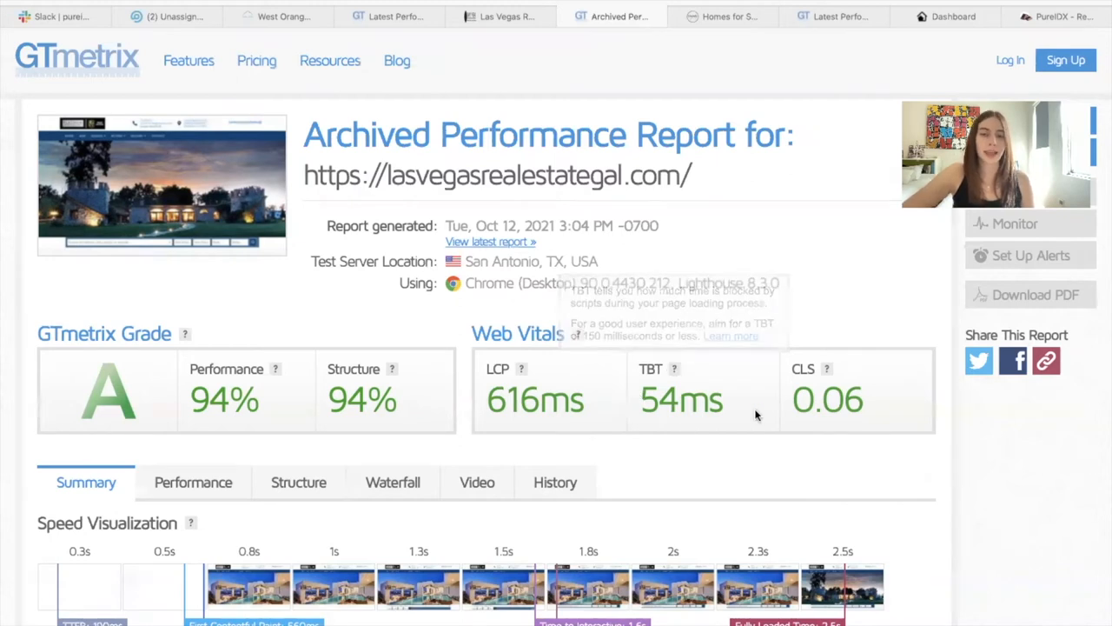
pyautogui.moveTo(856, 358)
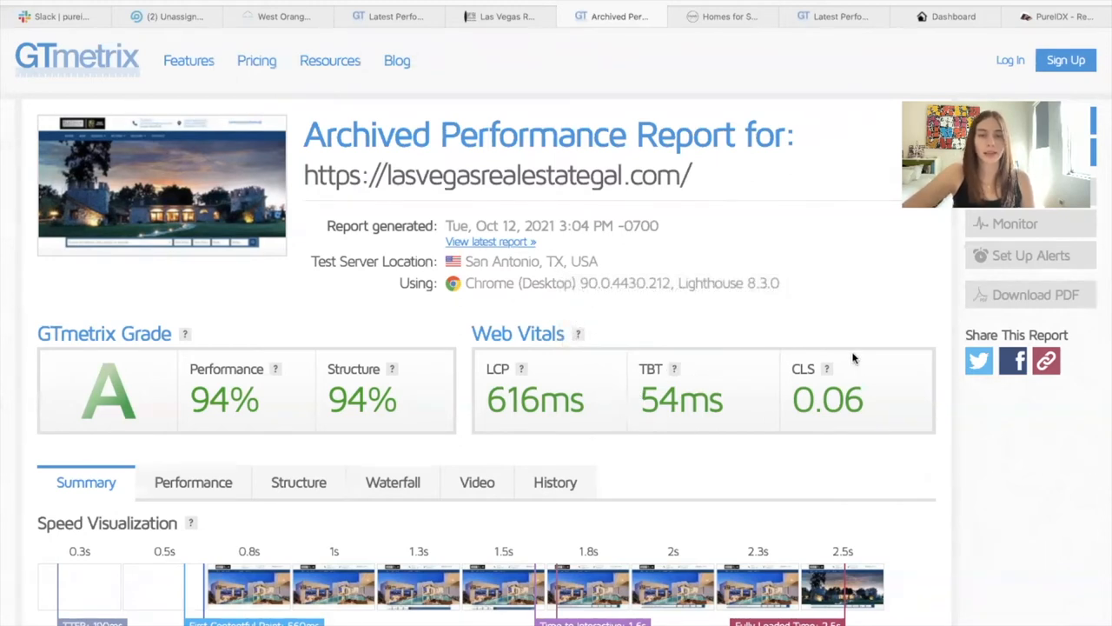
# Scroll the lasvegasrealestategal.com report to Speed Visualization (1.6s fully loaded) and Top Issues.
pyautogui.scroll(-3)
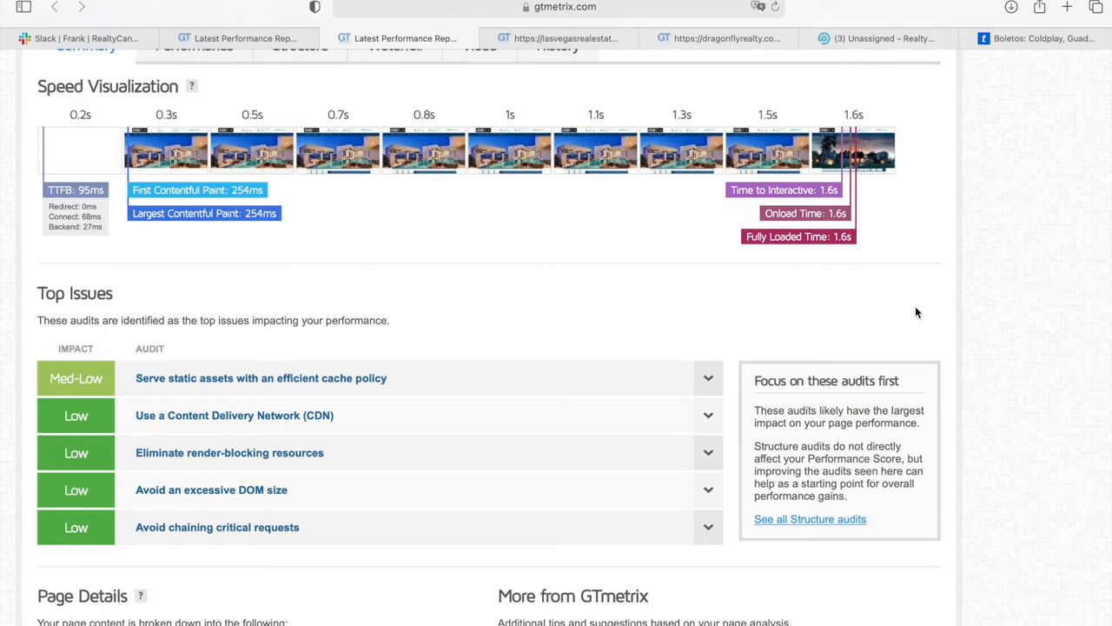
pyautogui.moveTo(840, 188)
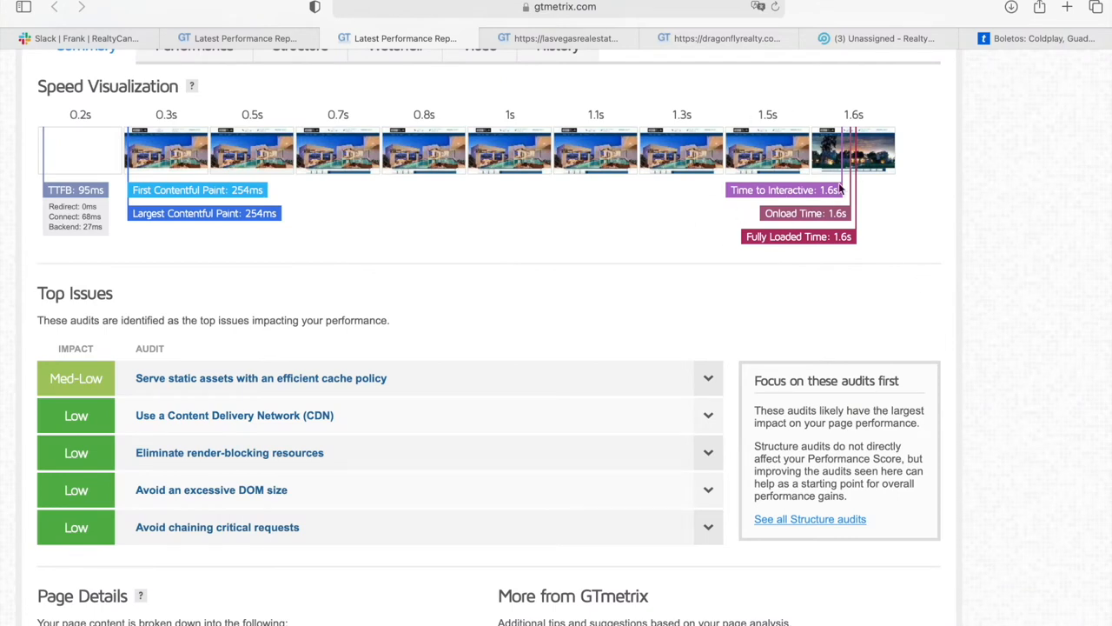
pyautogui.moveTo(729, 157)
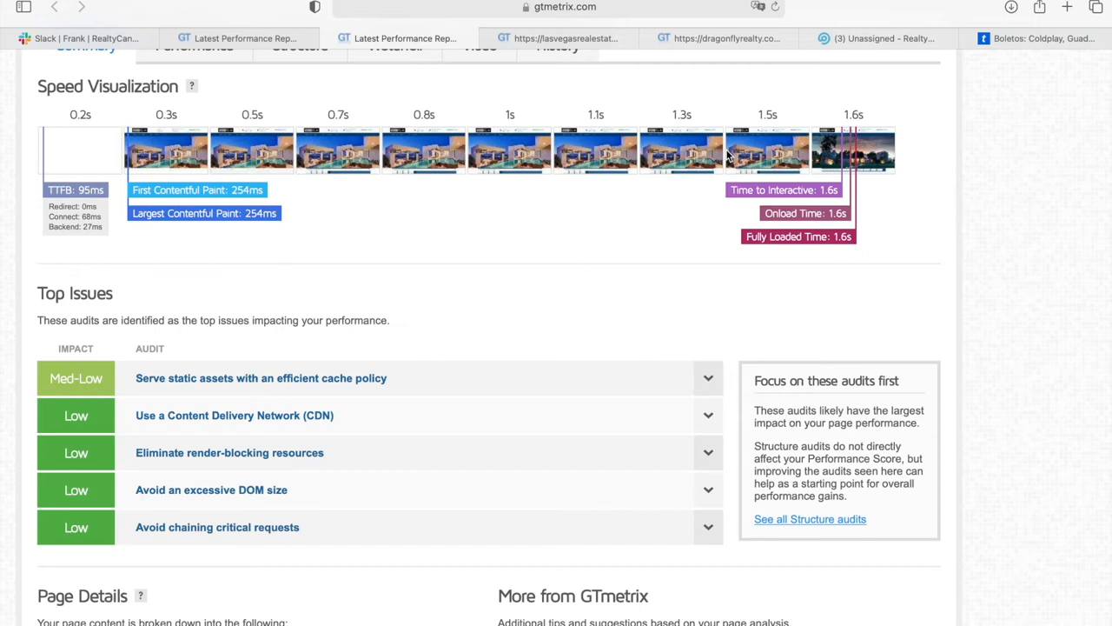
pyautogui.moveTo(824, 178)
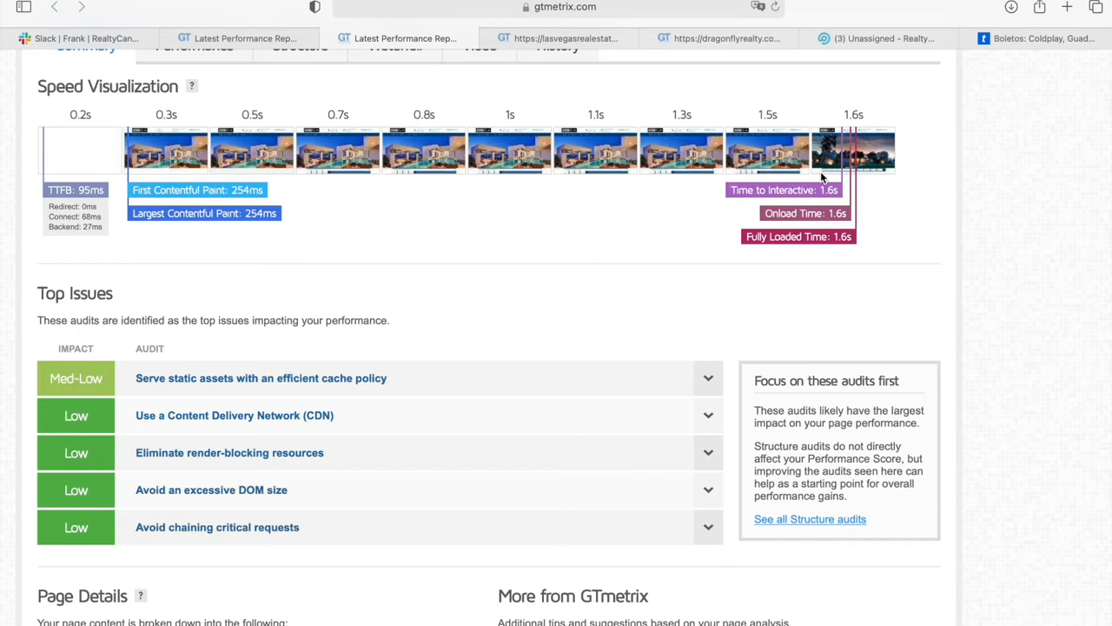
pyautogui.moveTo(848, 335)
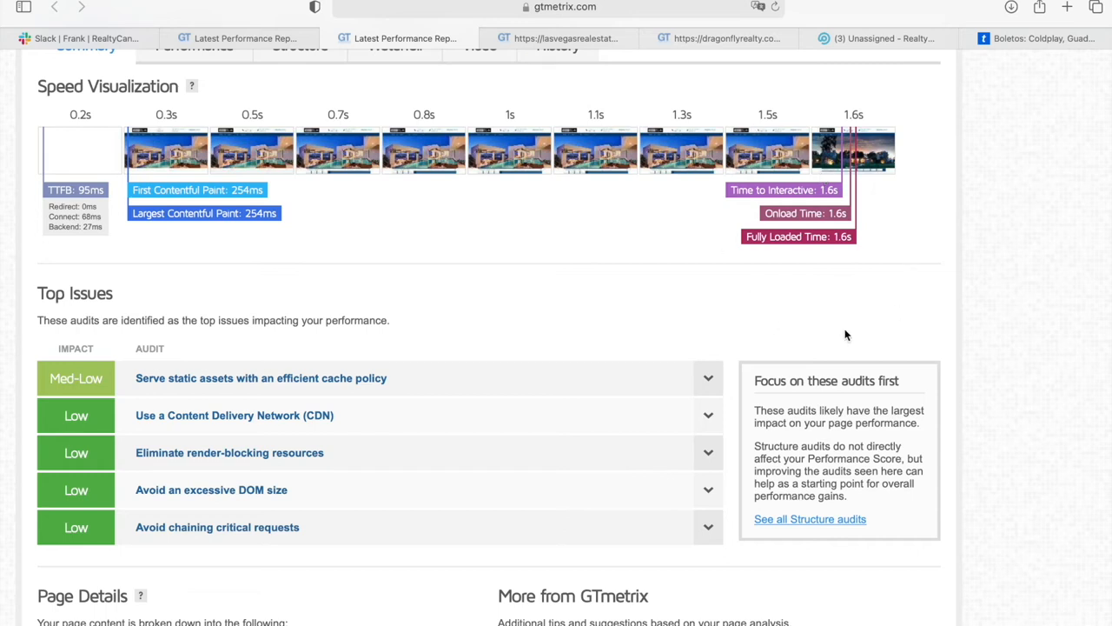
pyautogui.scroll(-3)
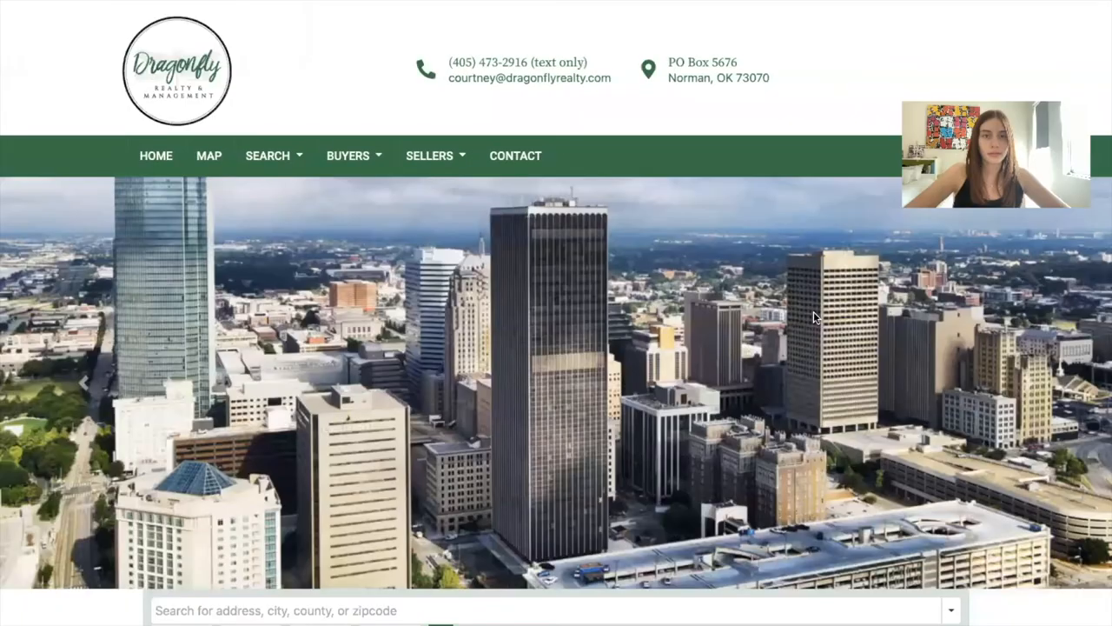
# Scroll dragonflyrealty.com's homepage past search and services, then switch to its GTmetrix report.
pyautogui.scroll(-3)
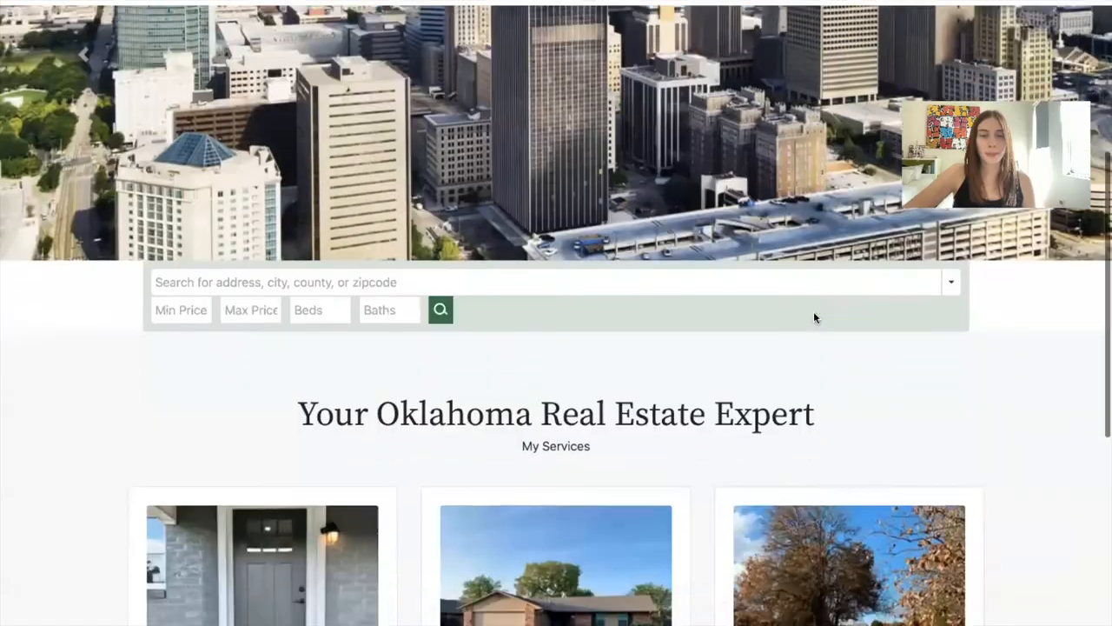
pyautogui.scroll(-3)
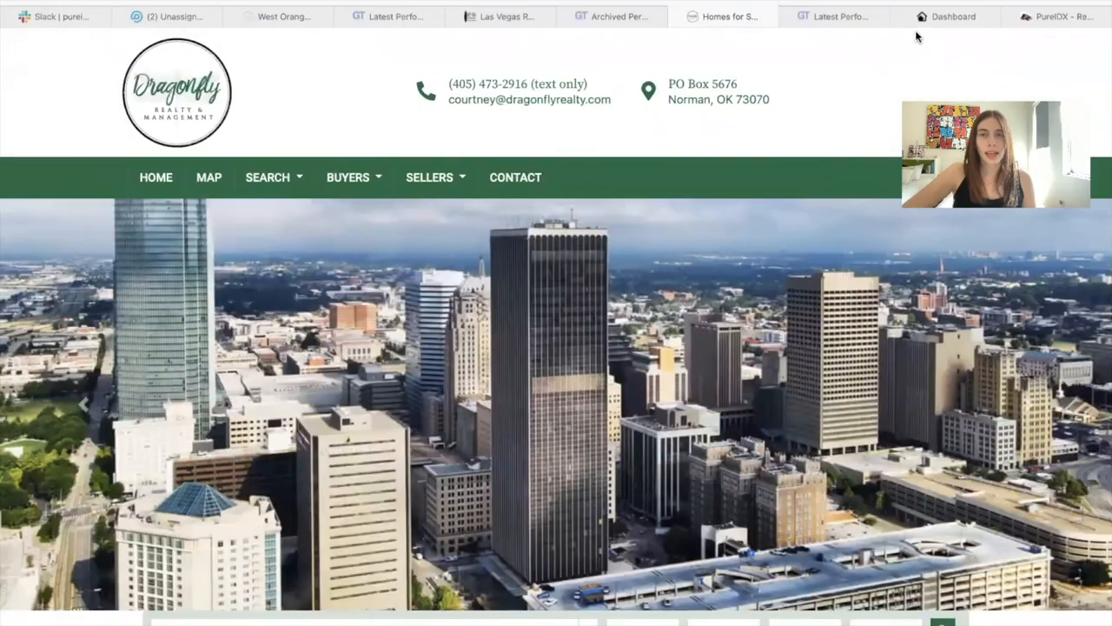
pyautogui.click(838, 15)
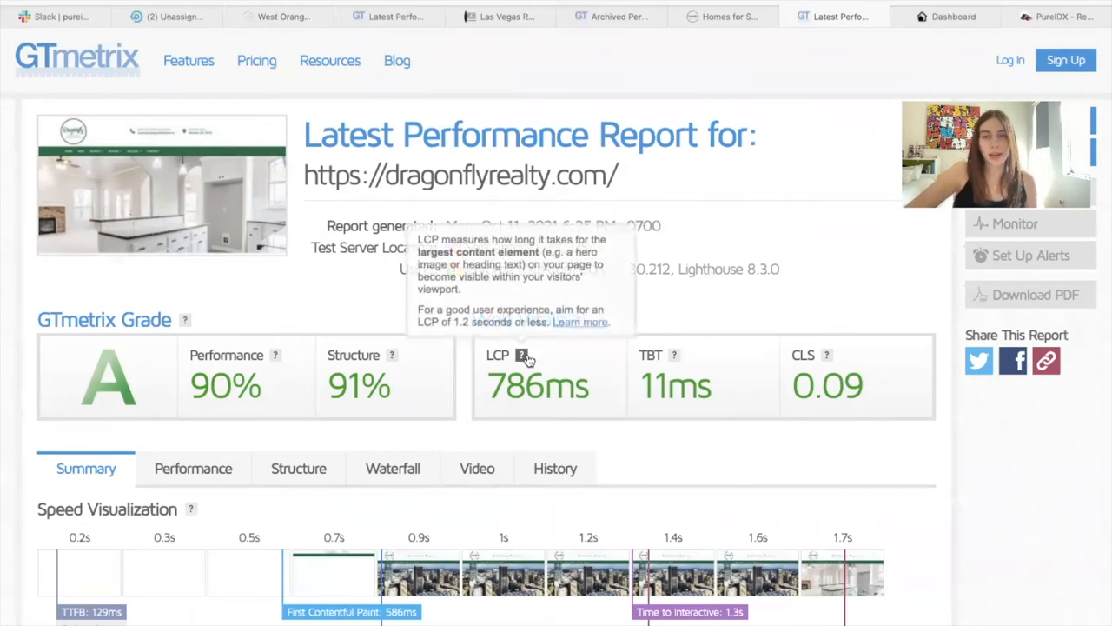
pyautogui.moveTo(678, 363)
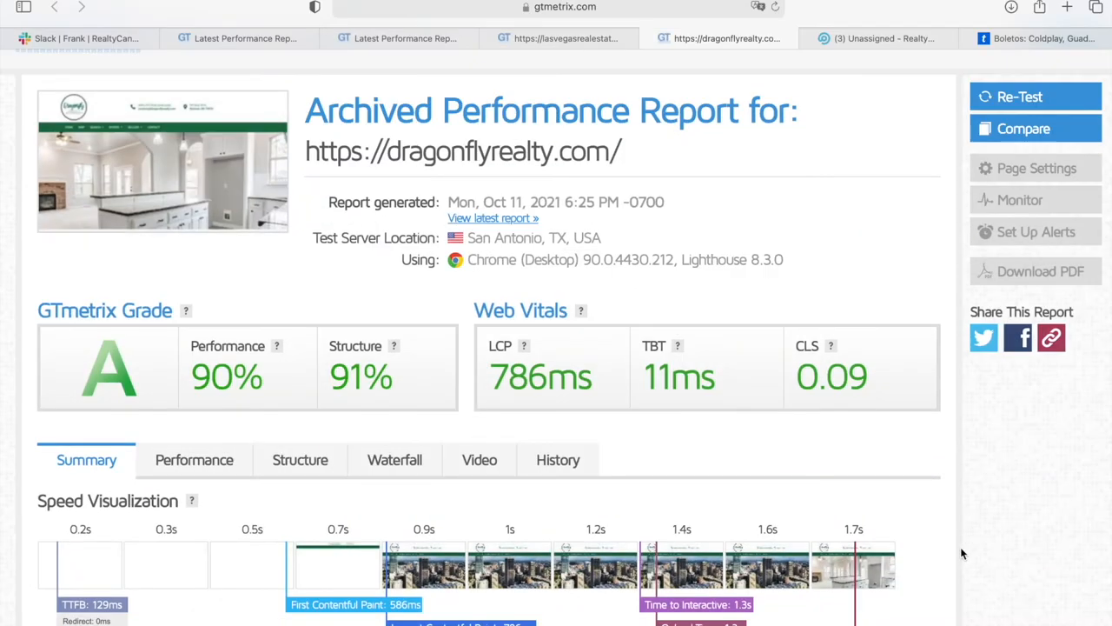
pyautogui.moveTo(756, 601)
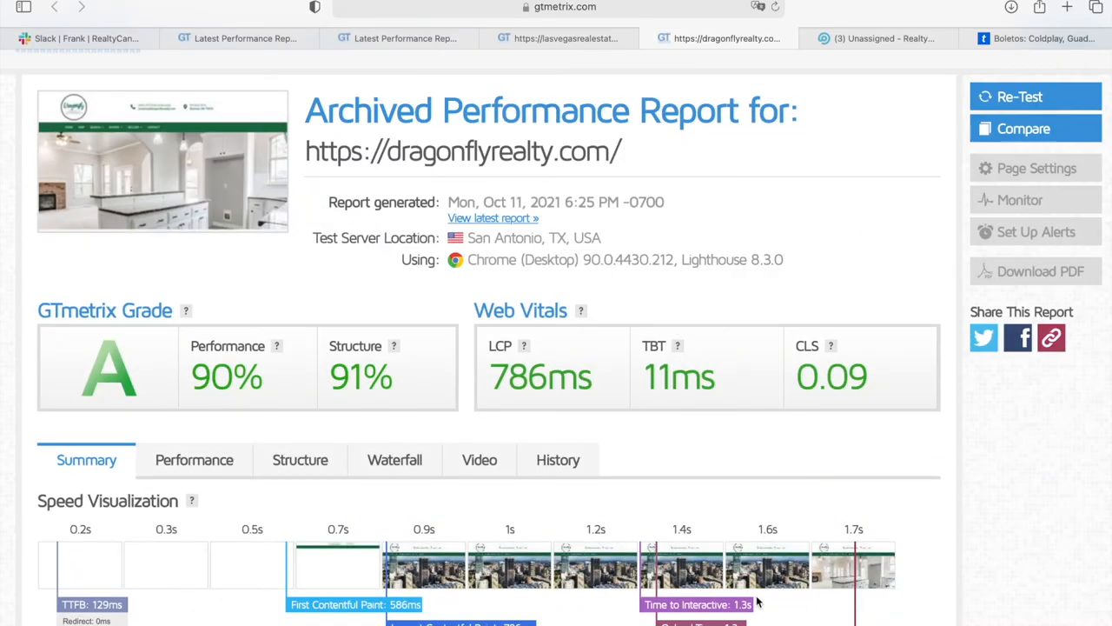
pyautogui.scroll(-3)
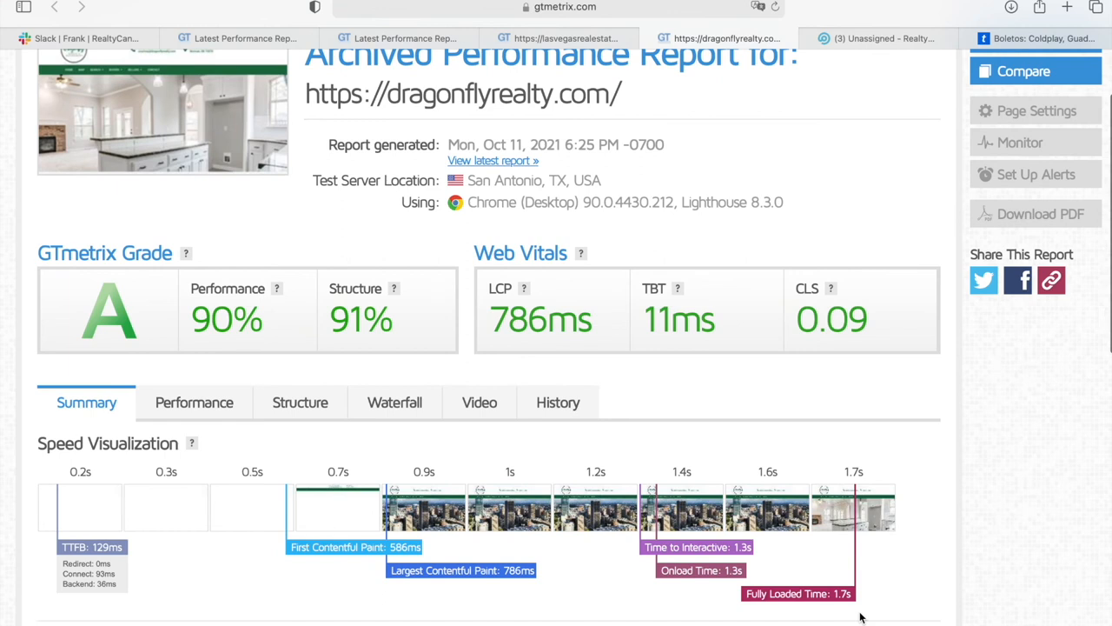
pyautogui.scroll(-3)
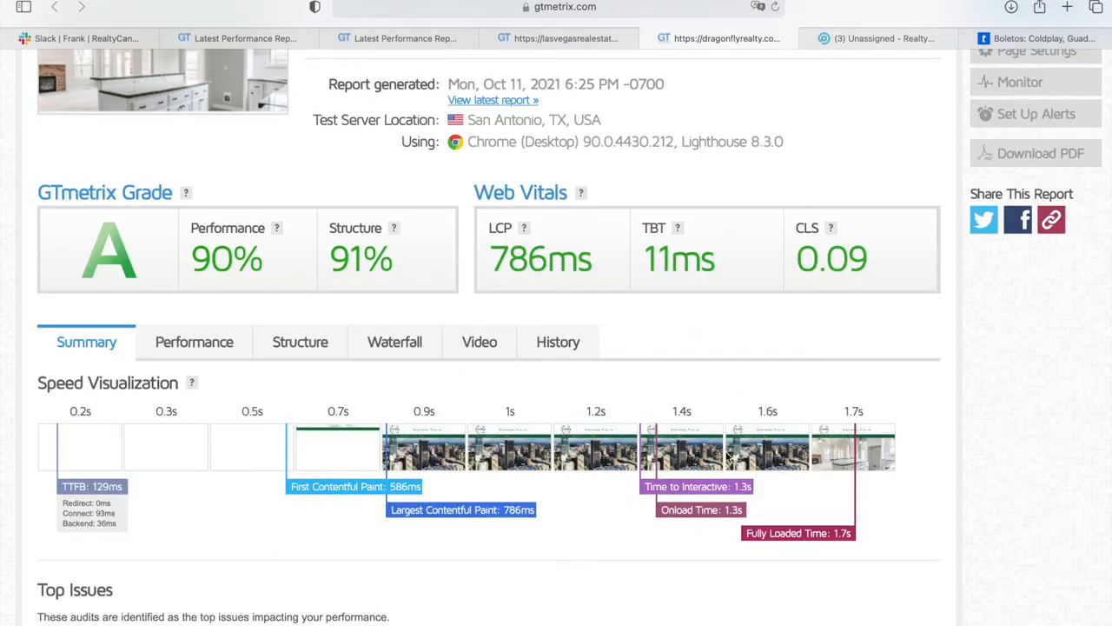
pyautogui.scroll(-3)
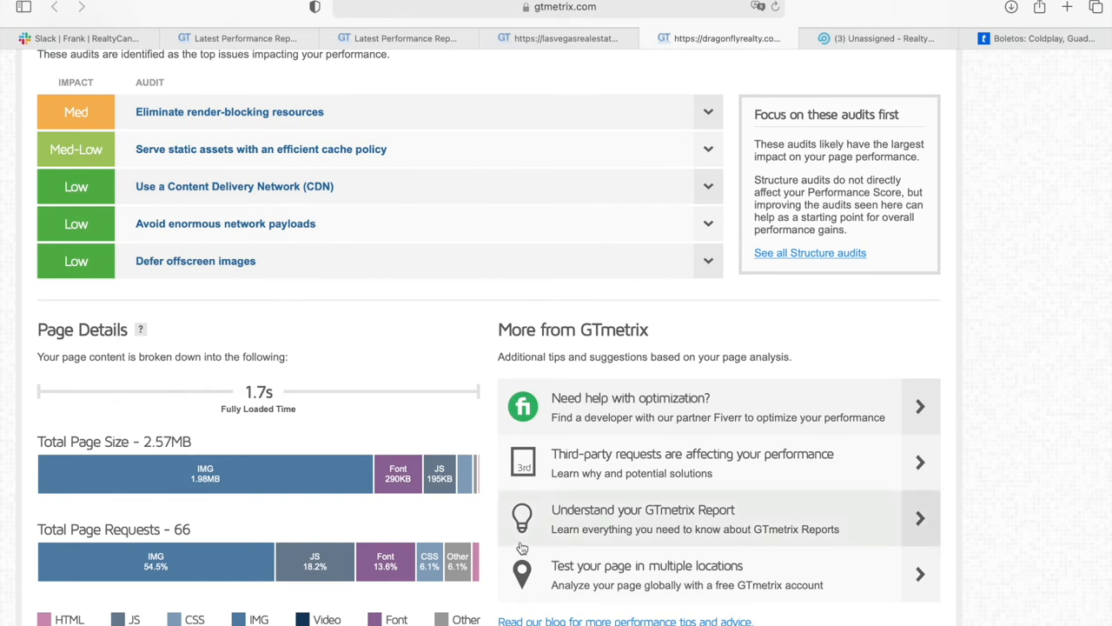
pyautogui.moveTo(711, 417)
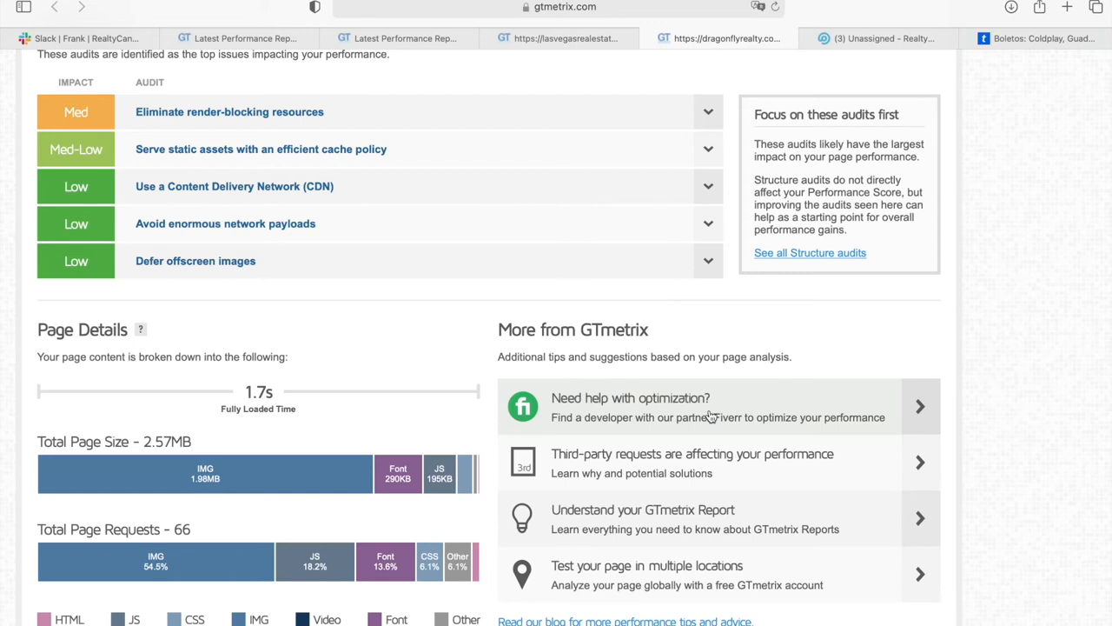
pyautogui.scroll(3)
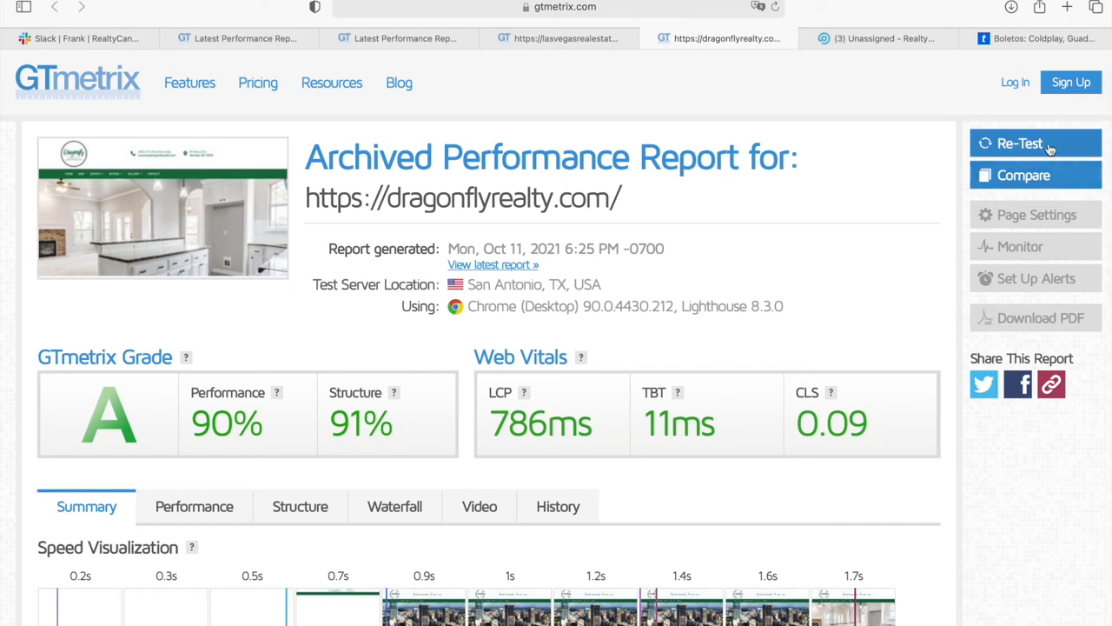
# Re-test dragonflyrealty.com and review the new report: grade A, 92% structure, 459ms LCP.
pyautogui.click(1020, 142)
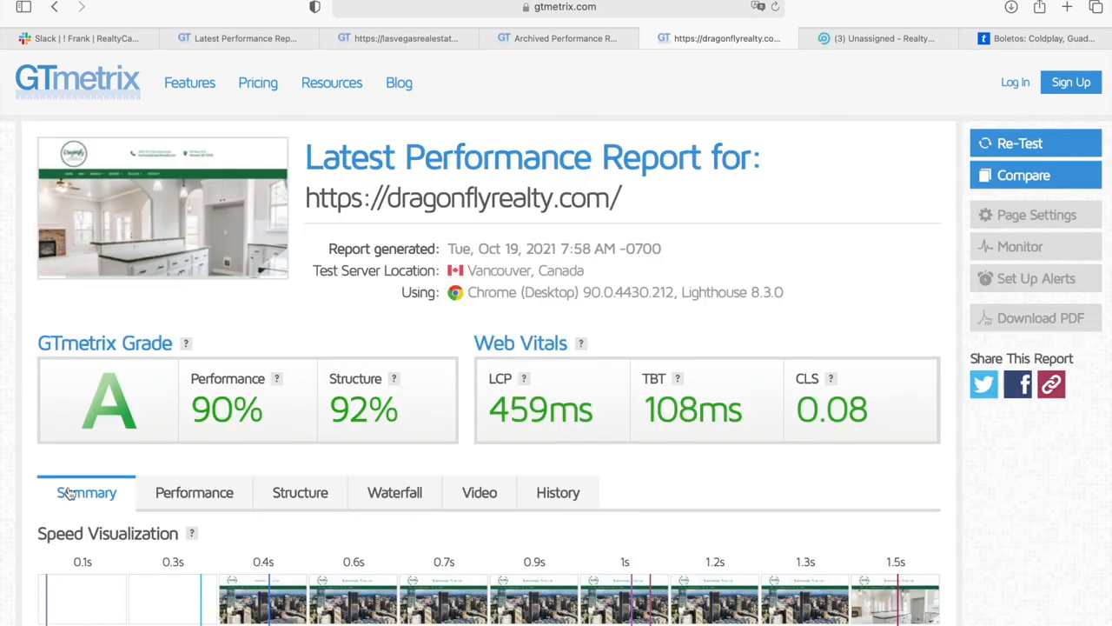
pyautogui.moveTo(565, 252)
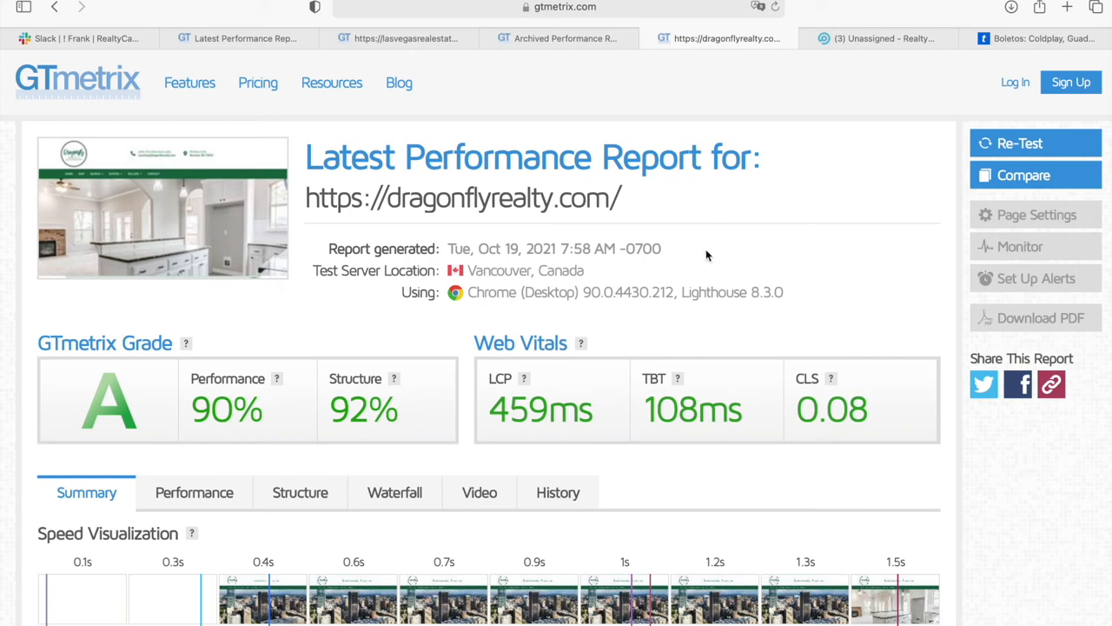
pyautogui.moveTo(449, 250)
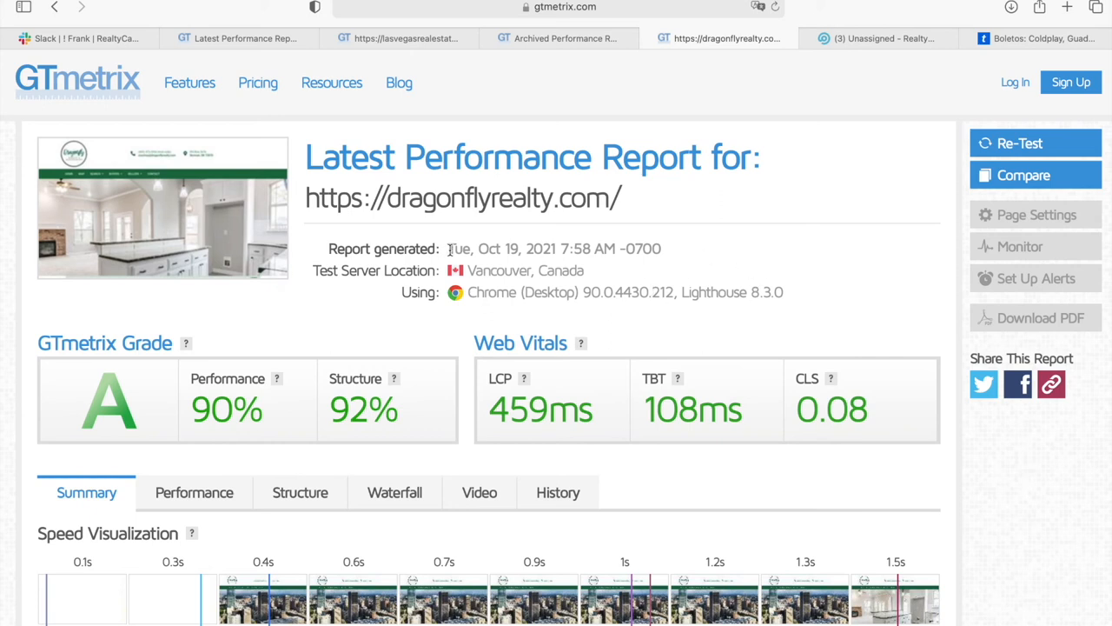
pyautogui.scroll(-3)
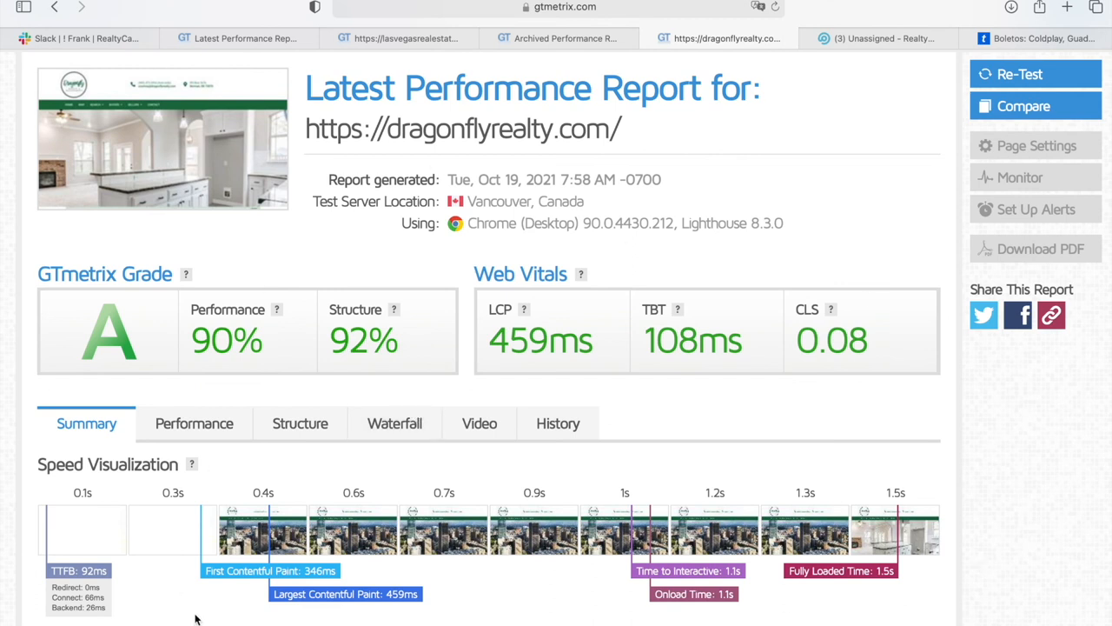
pyautogui.moveTo(789, 417)
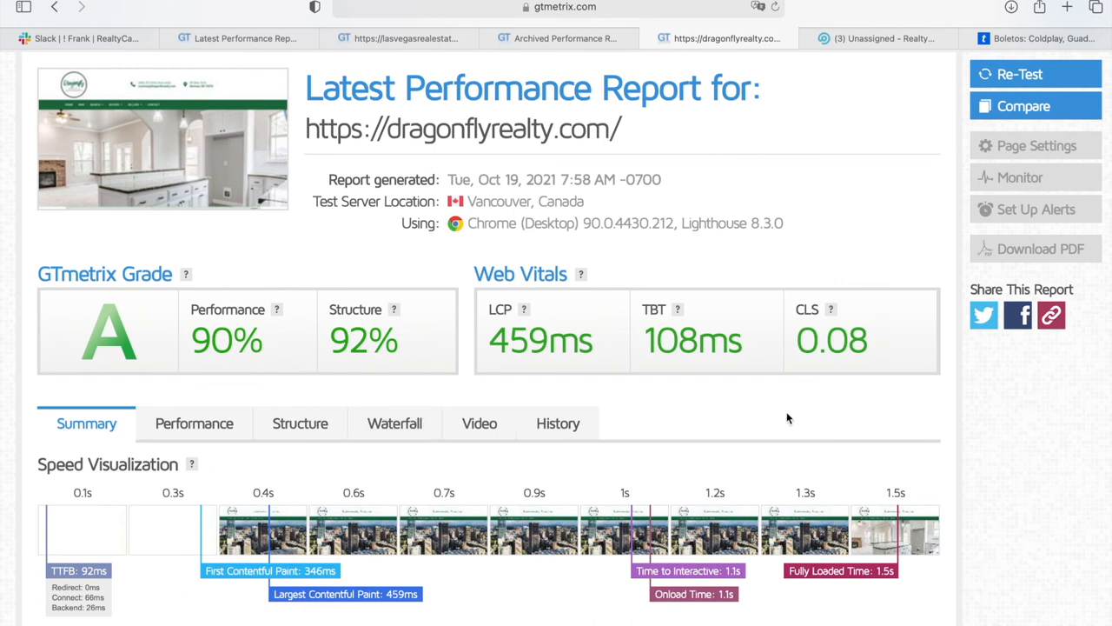
pyautogui.moveTo(834, 415)
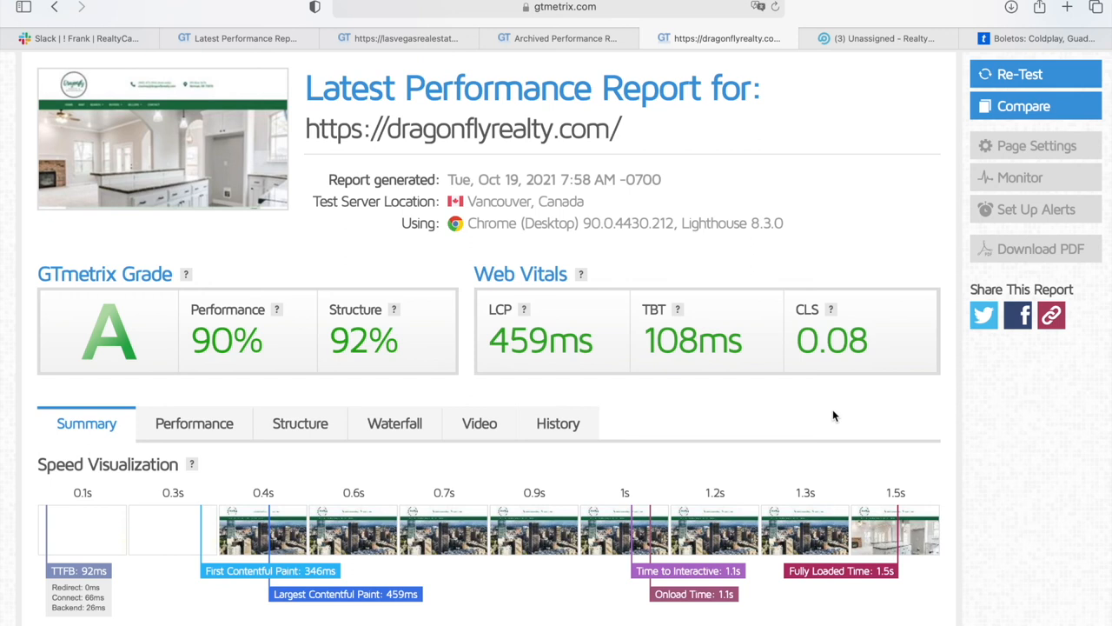
pyautogui.moveTo(827, 595)
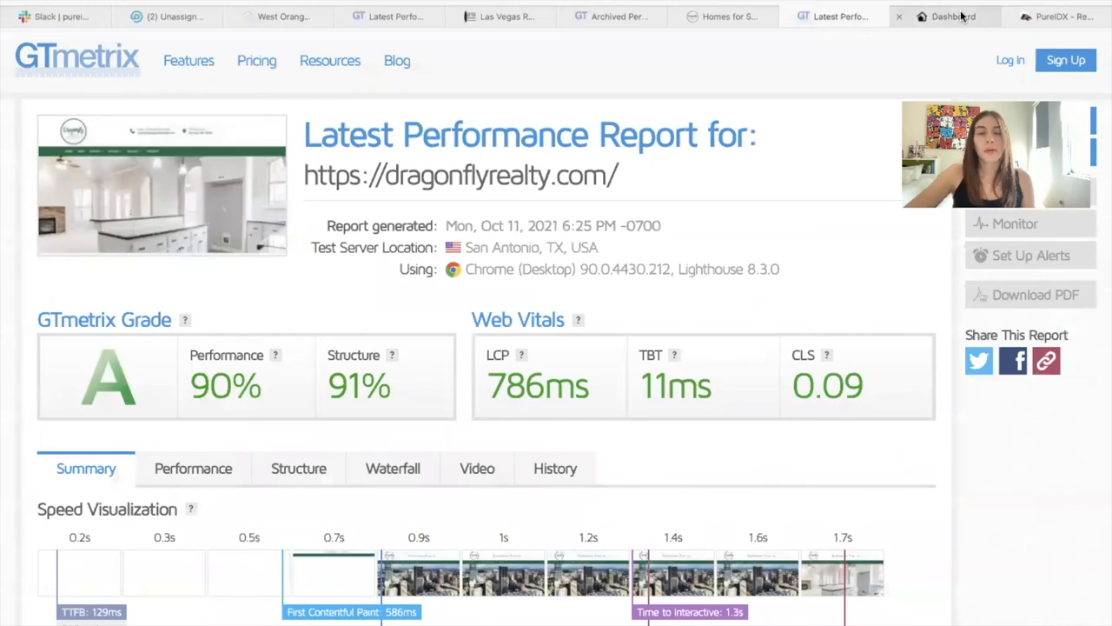
# Return to the IDX Broker Dashboard and open PureIDX Pro with its setup-plus-hosting pricing.
pyautogui.click(946, 15)
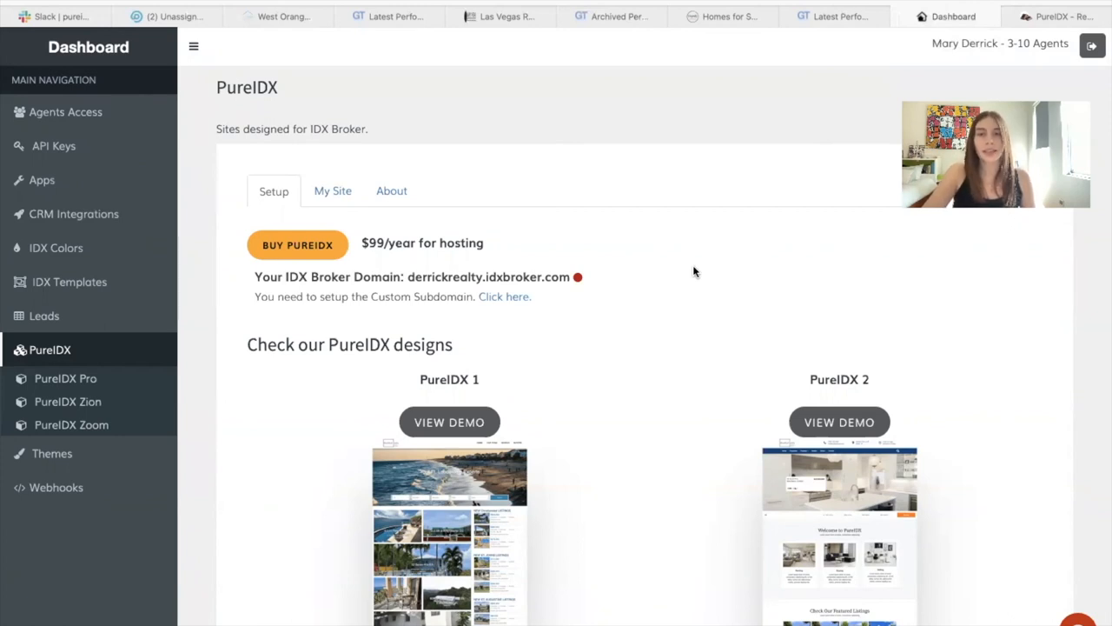
pyautogui.moveTo(209, 327)
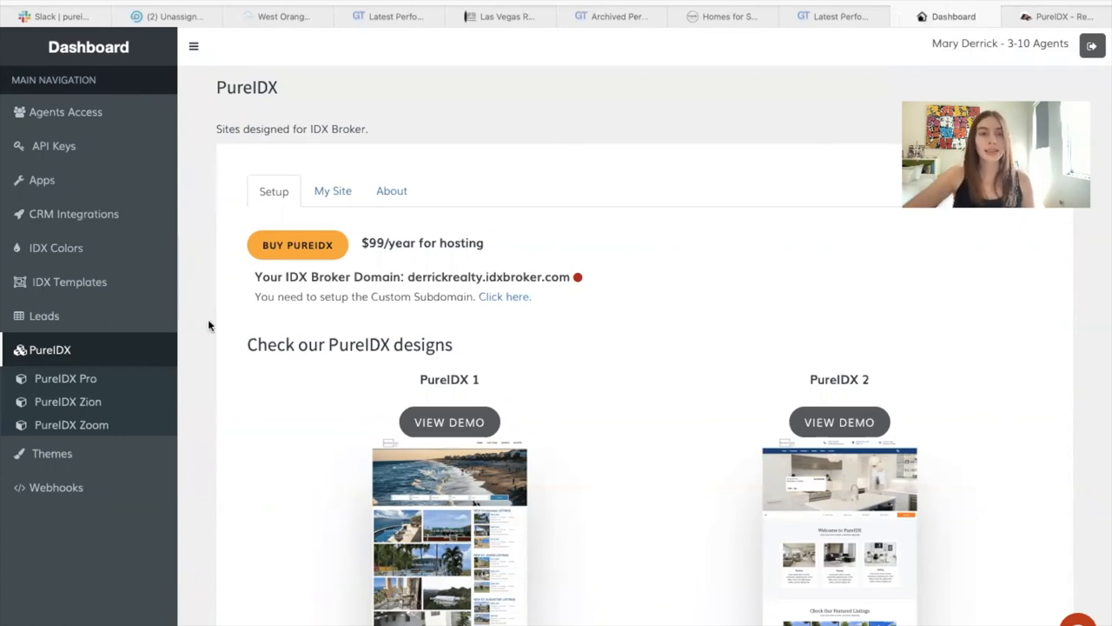
pyautogui.moveTo(826, 282)
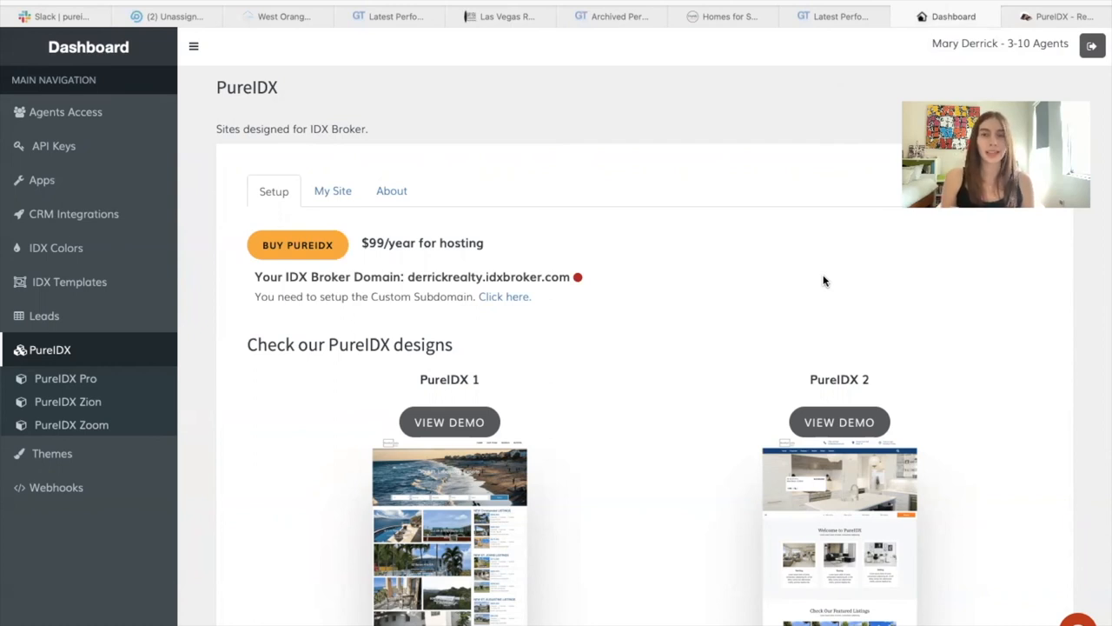
pyautogui.moveTo(755, 304)
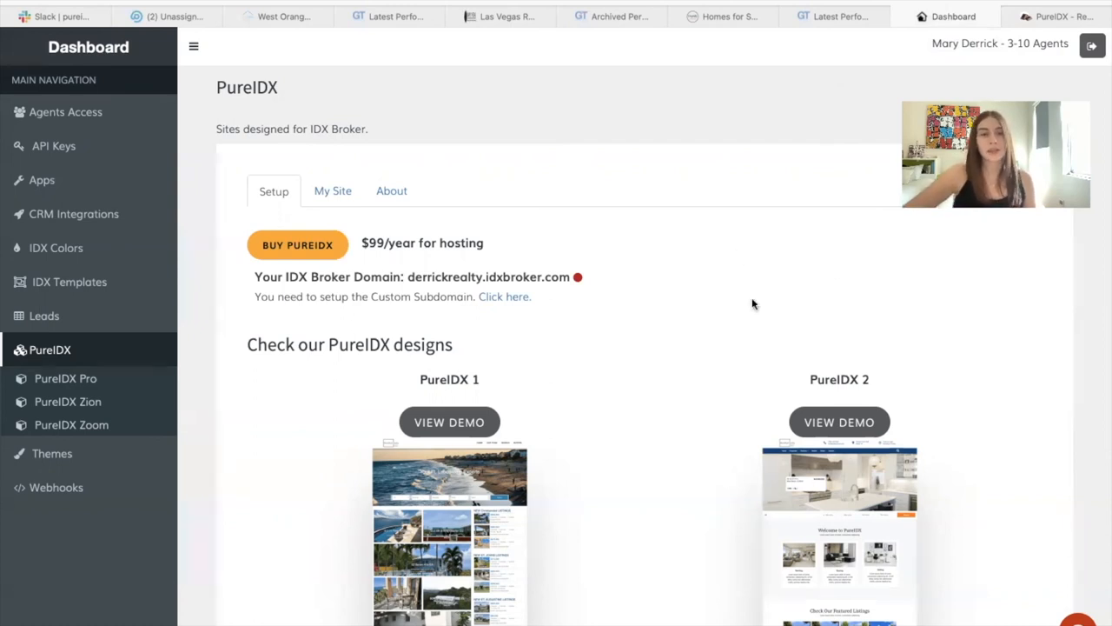
pyautogui.click(66, 379)
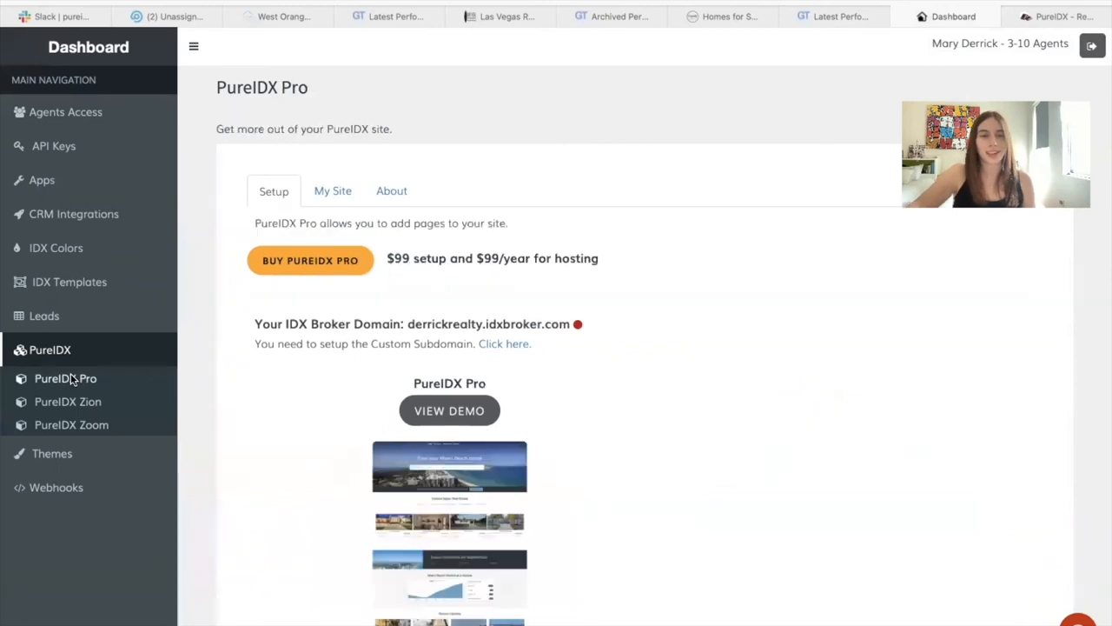